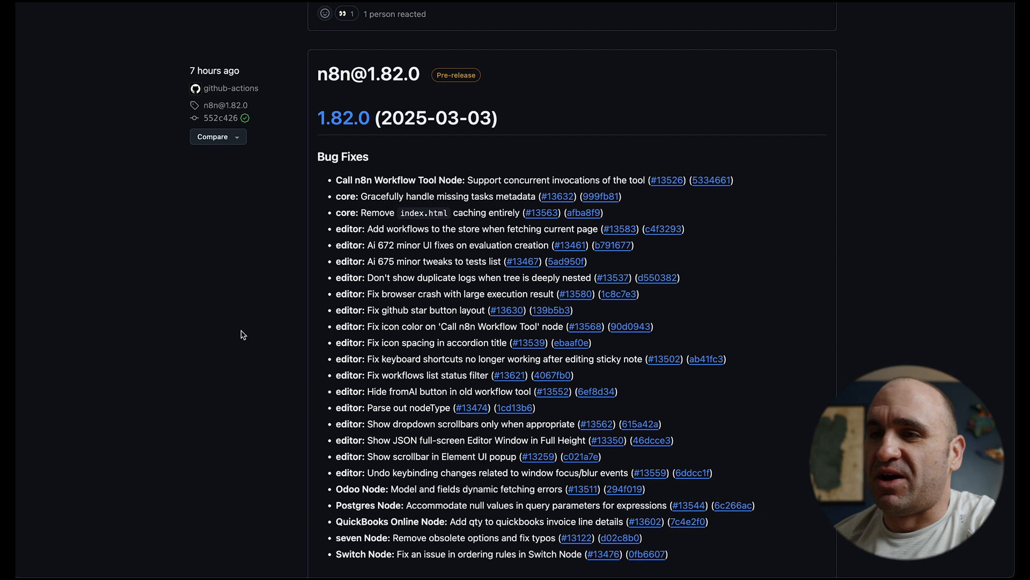
# - Inspect the On form submission trigger's Contact Us settings and return to the canvas
pyautogui.scroll(-3)
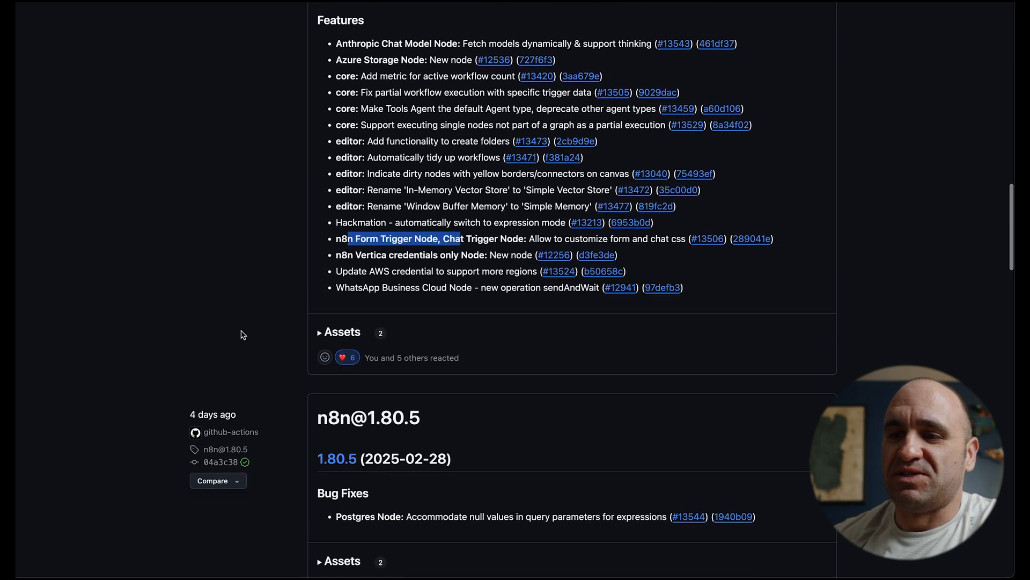
pyautogui.scroll(-3)
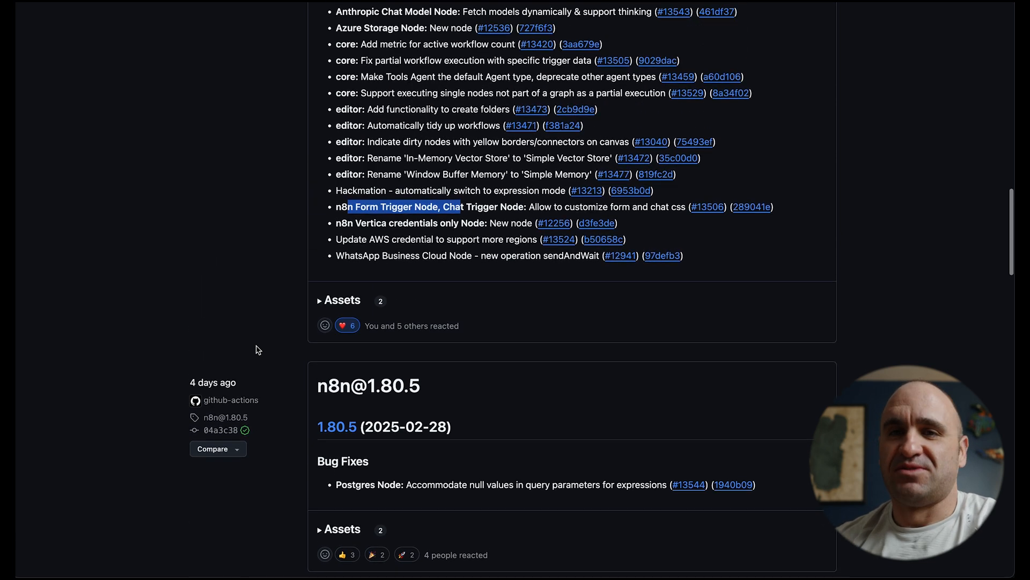
pyautogui.scroll(-3)
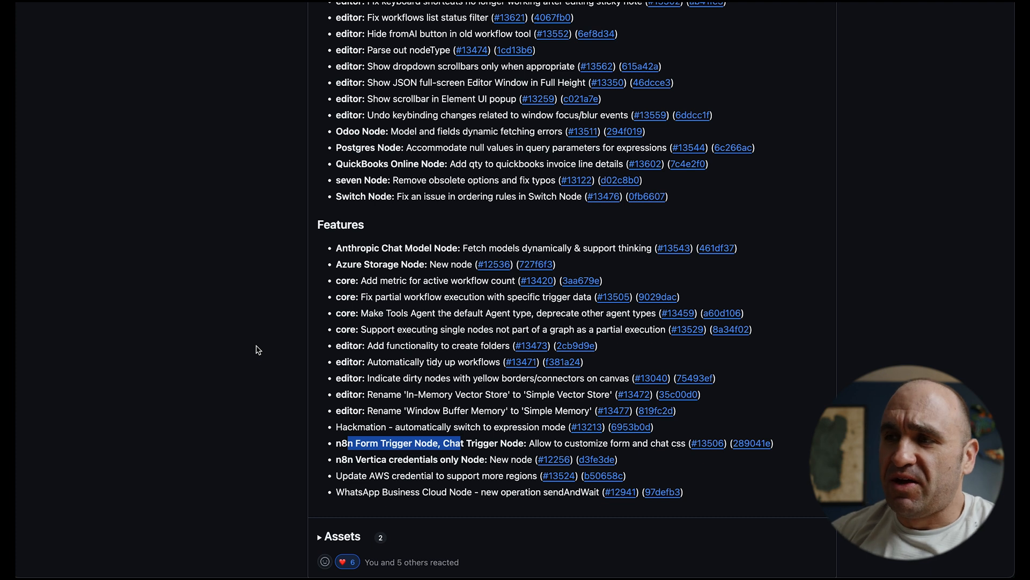
pyautogui.scroll(-3)
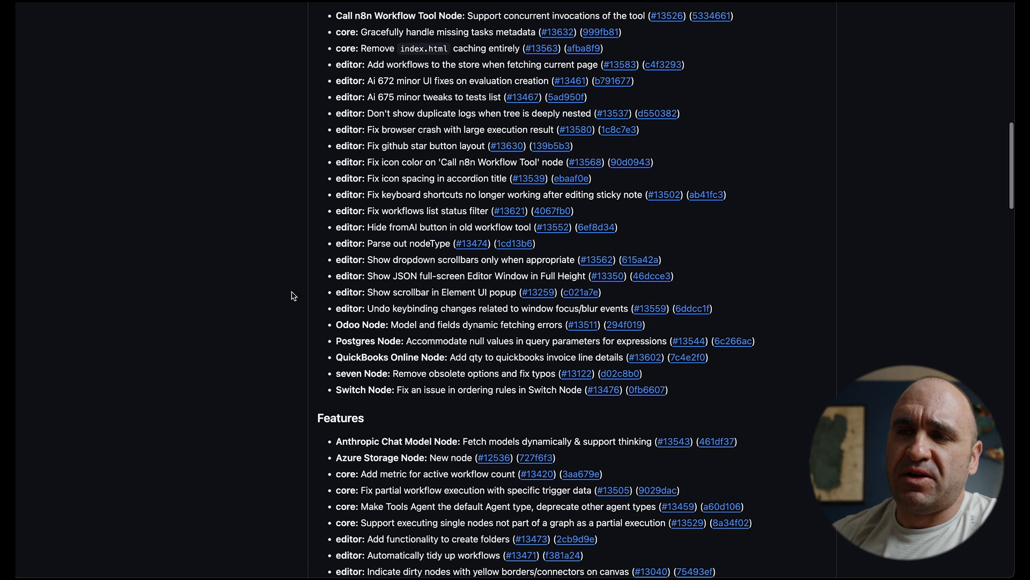
pyautogui.scroll(-3)
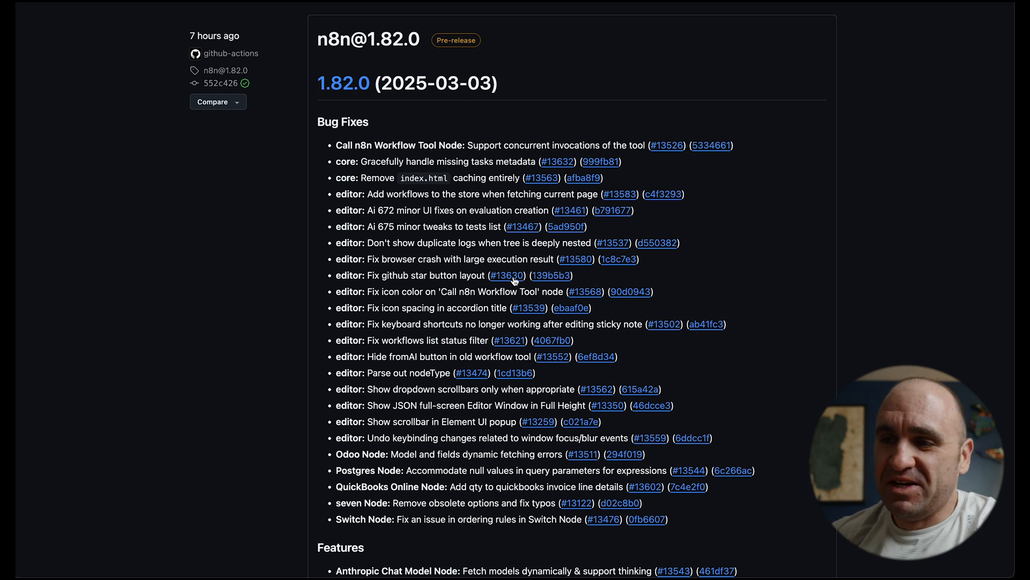
pyautogui.moveTo(280, 348)
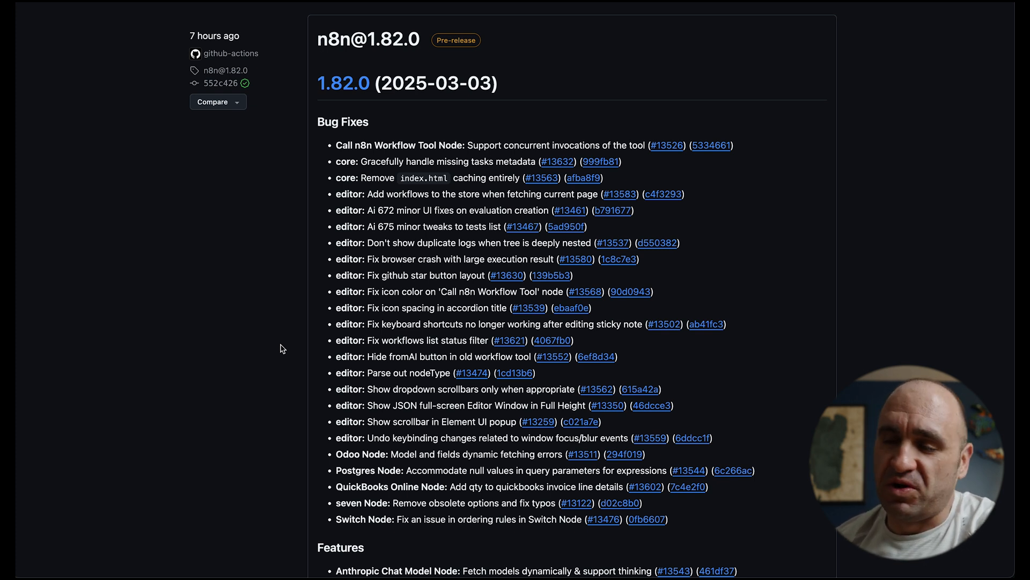
pyautogui.scroll(-3)
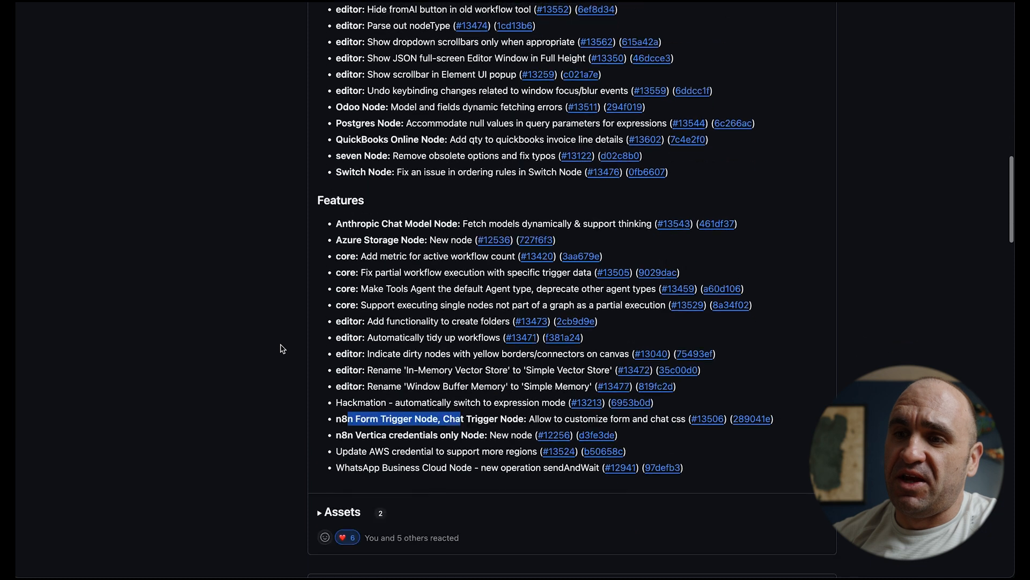
pyautogui.scroll(-3)
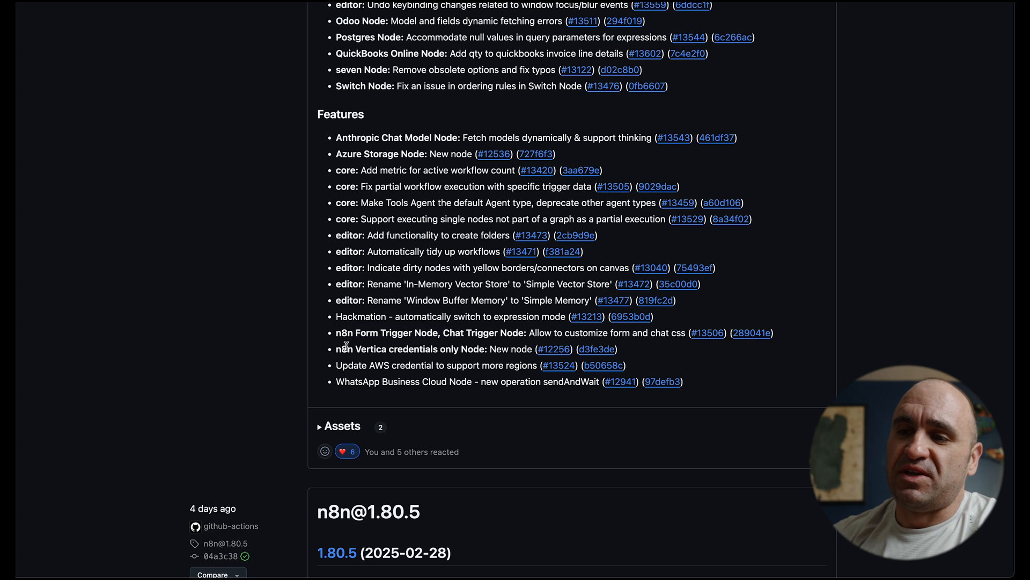
pyautogui.moveTo(341, 333); pyautogui.dragTo(526, 333)
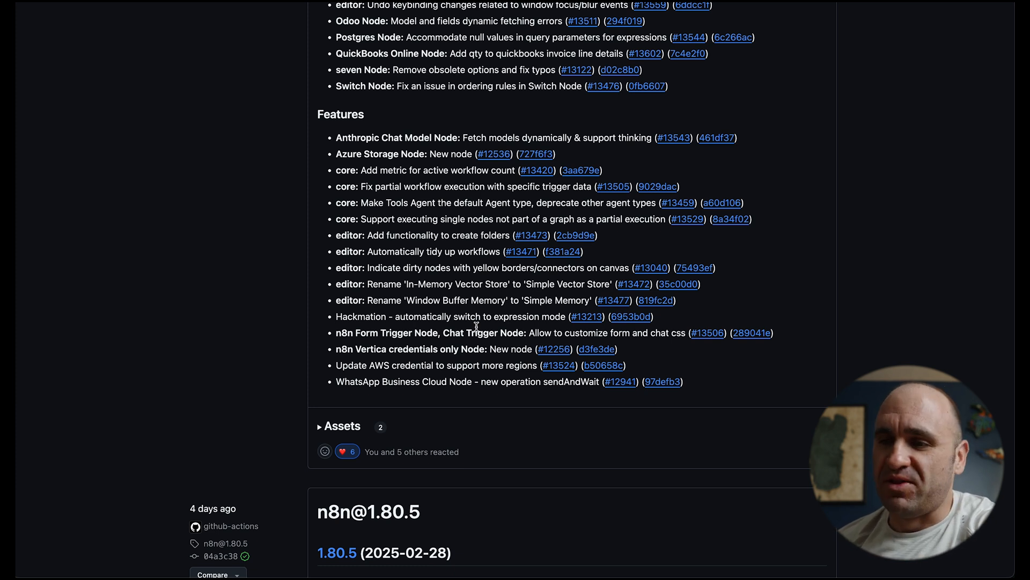
pyautogui.moveTo(427, 327)
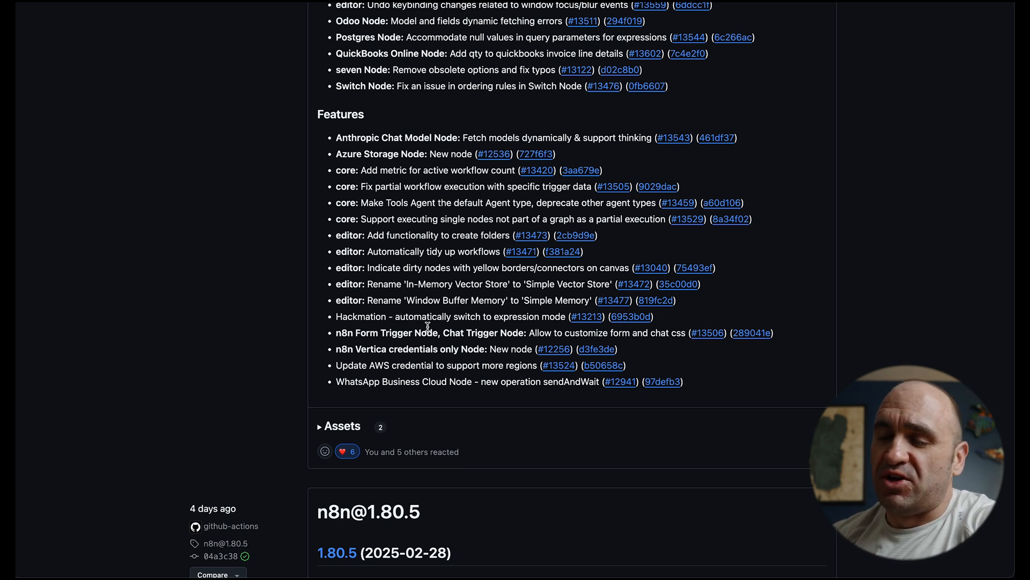
pyautogui.moveTo(442, 294)
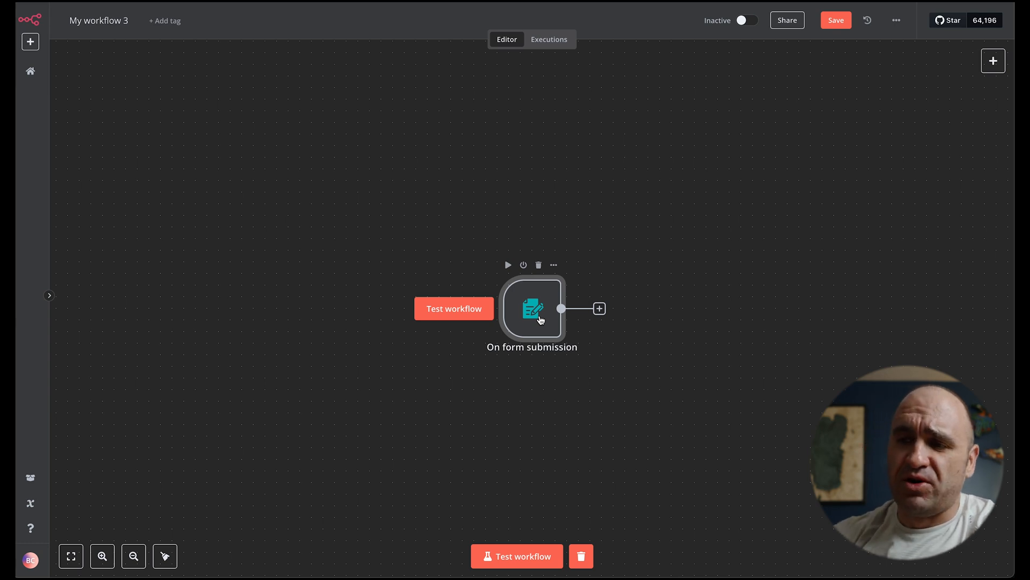
pyautogui.doubleClick(532, 309)
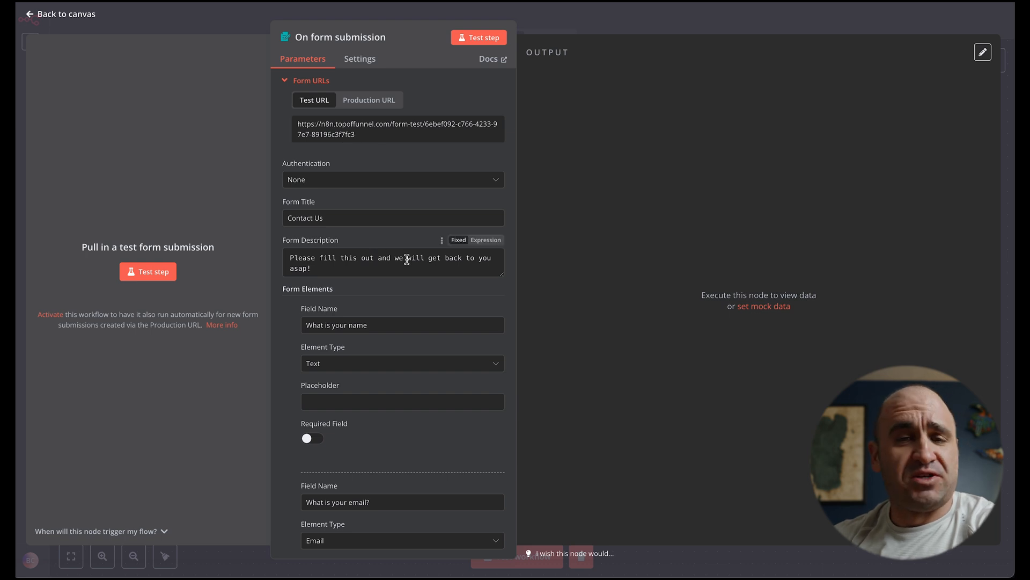
pyautogui.moveTo(406, 260)
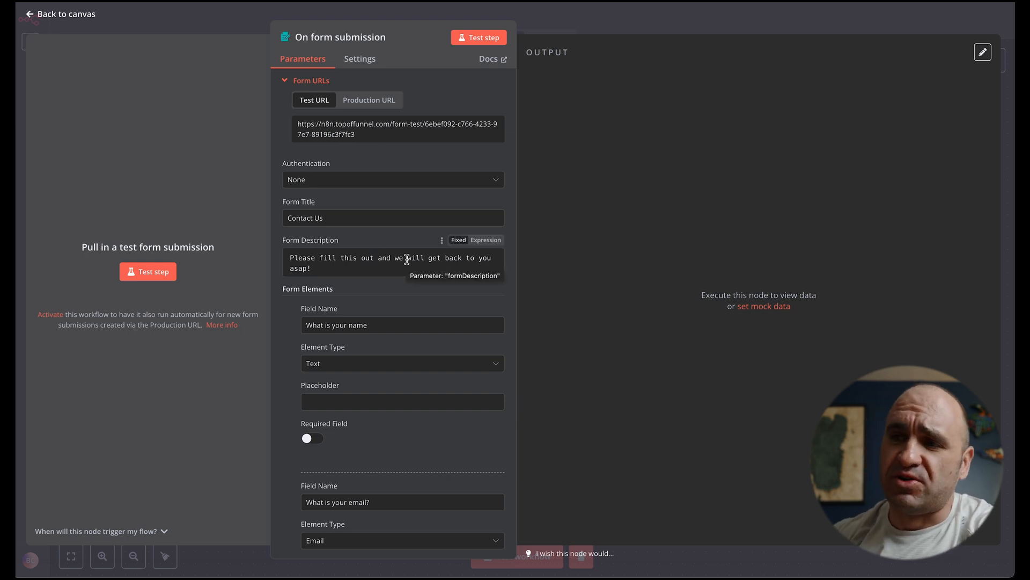
pyautogui.click(61, 14)
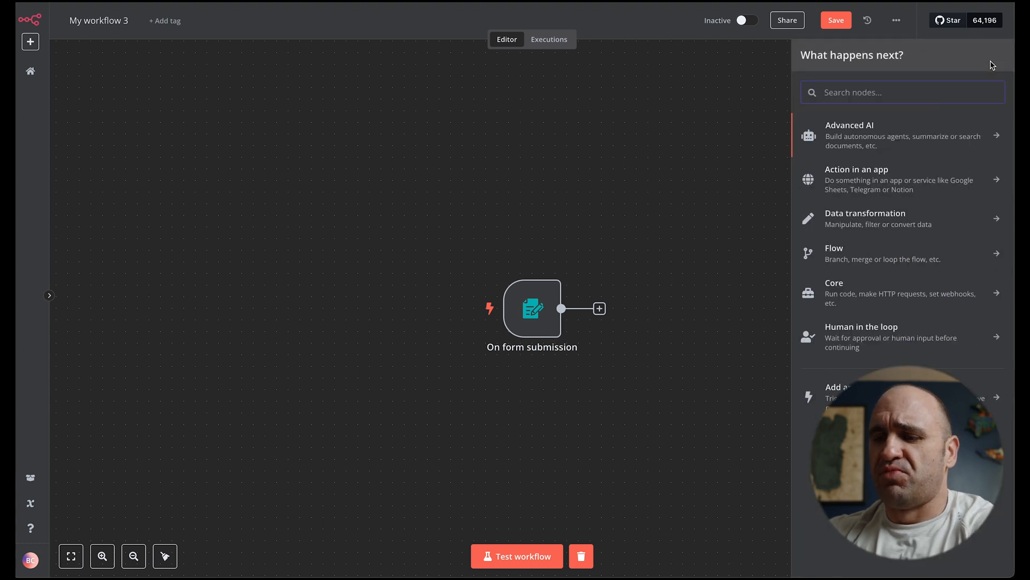
# - Add a second form trigger, On form submission1, and deactivate the original trigger
pyautogui.write('chat')
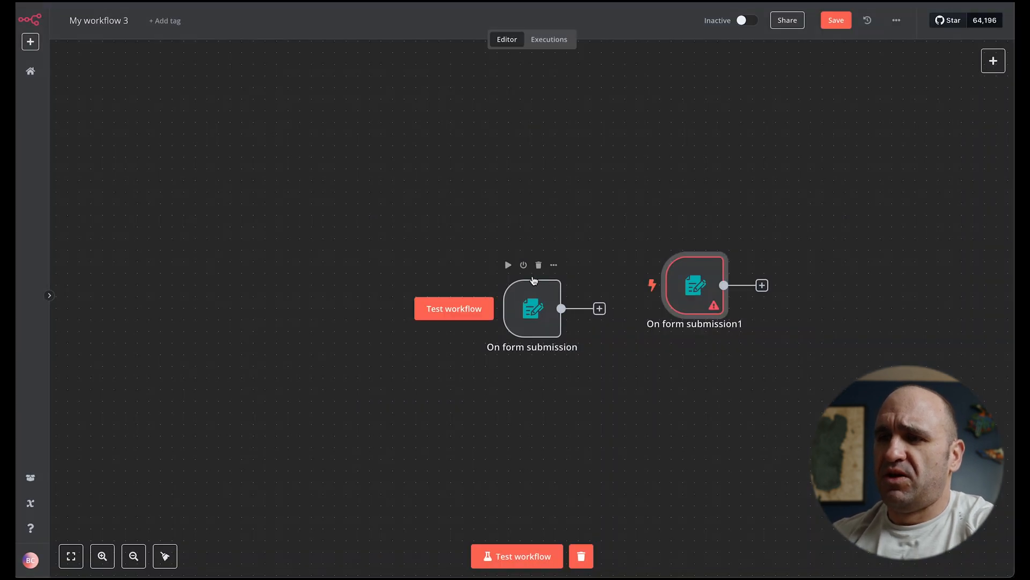
pyautogui.click(523, 265)
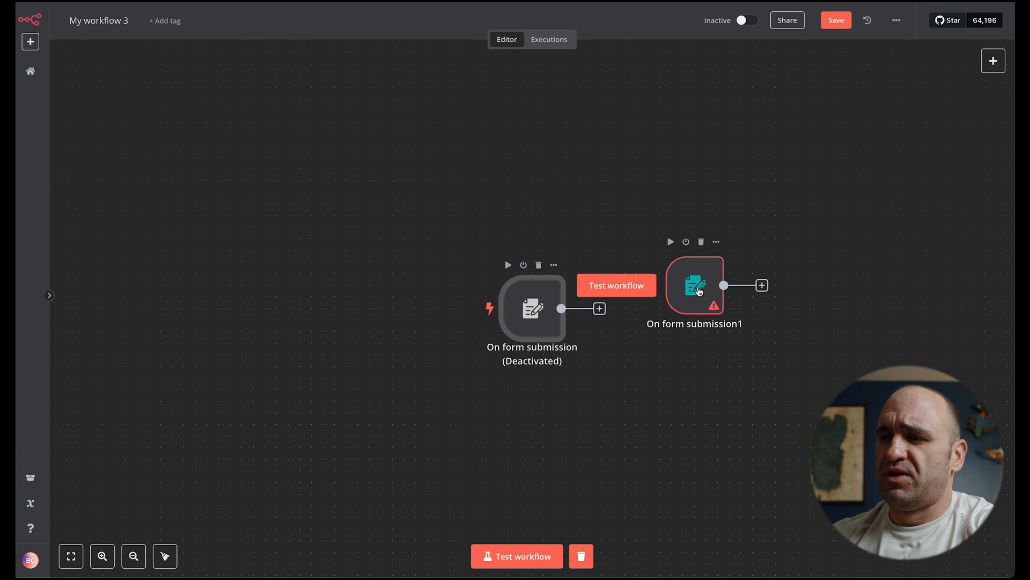
# - Give the new trigger title 'Contact us', description 'We will get back to you soon', required name field, and test it
pyautogui.doubleClick(695, 285)
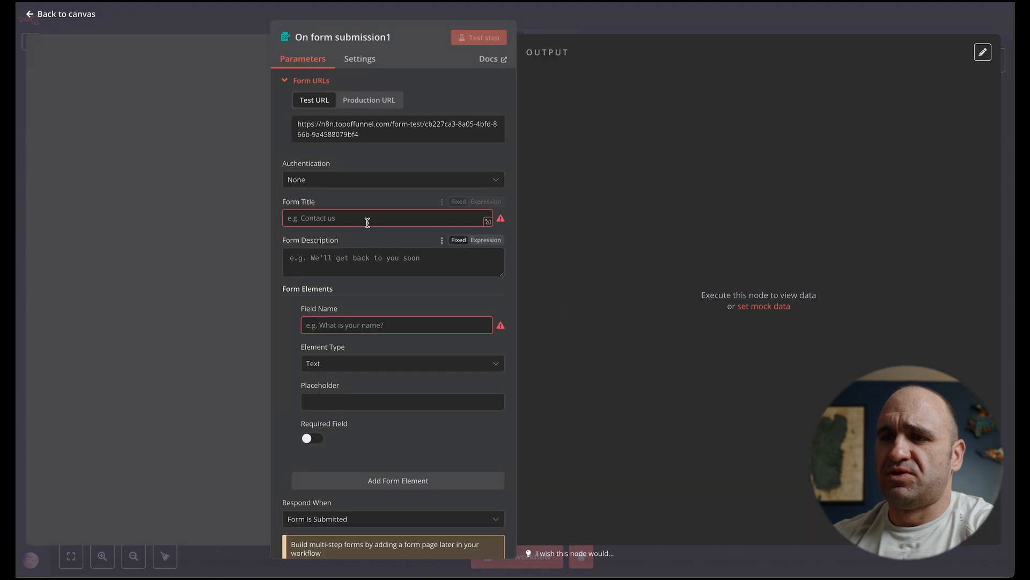
pyautogui.write('Contact us')
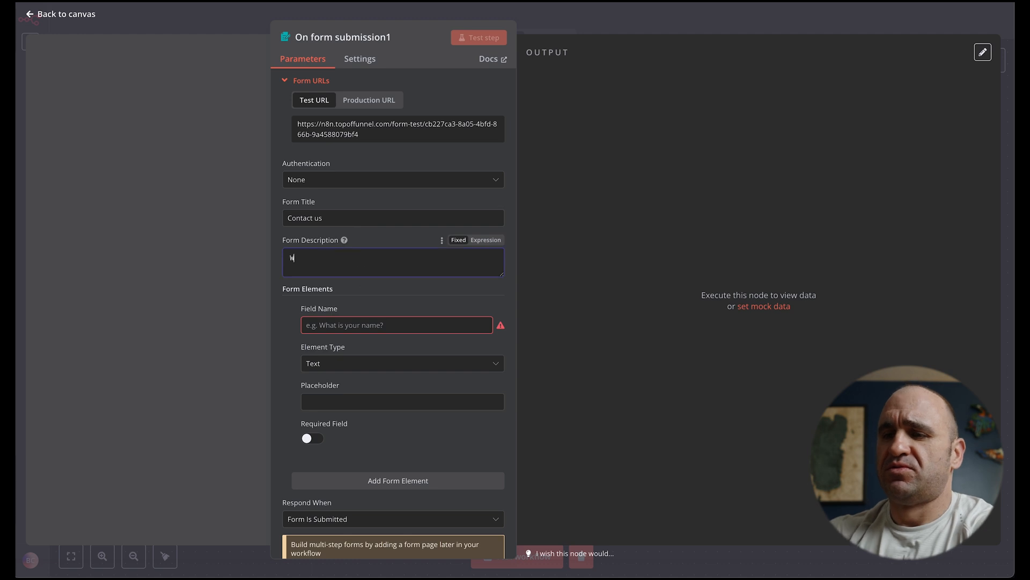
pyautogui.write('We will get back to you s')
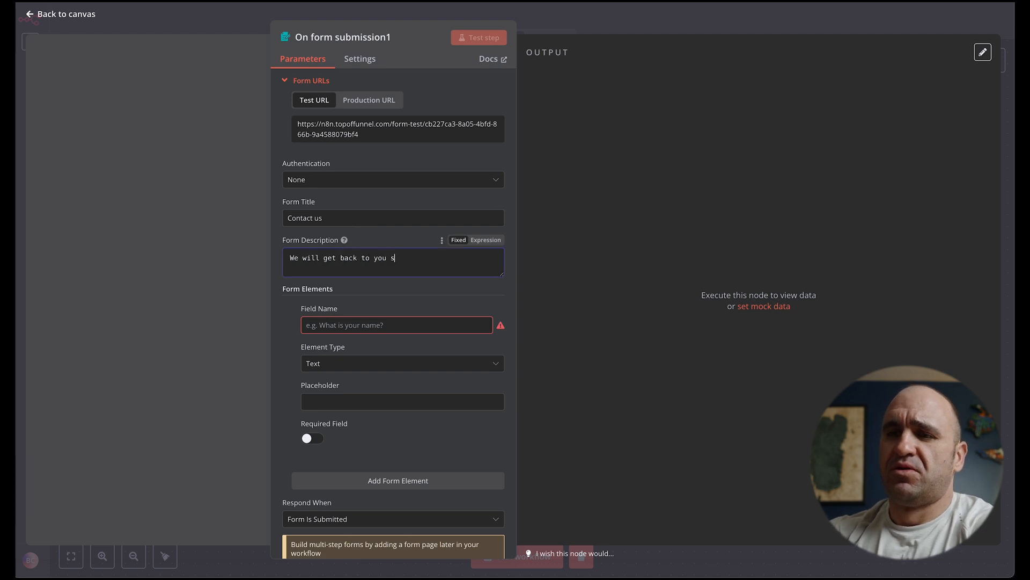
pyautogui.write('What is your name?')
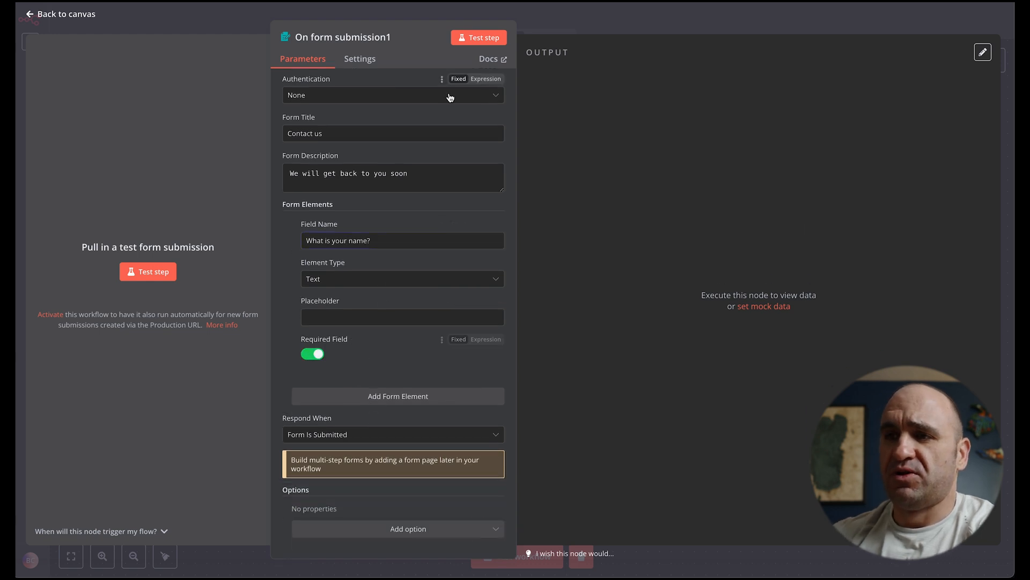
pyautogui.click(479, 37)
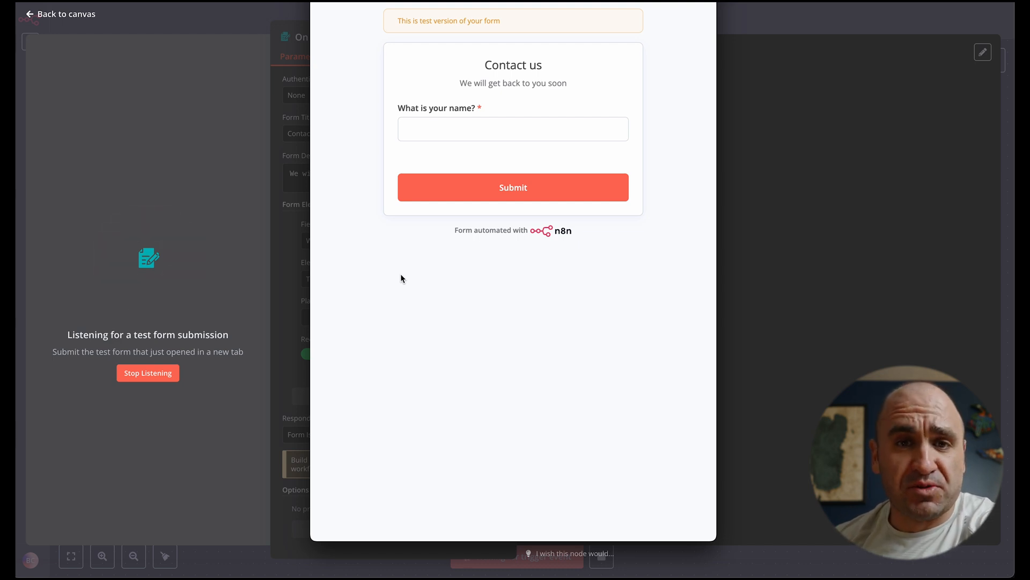
pyautogui.moveTo(468, 193)
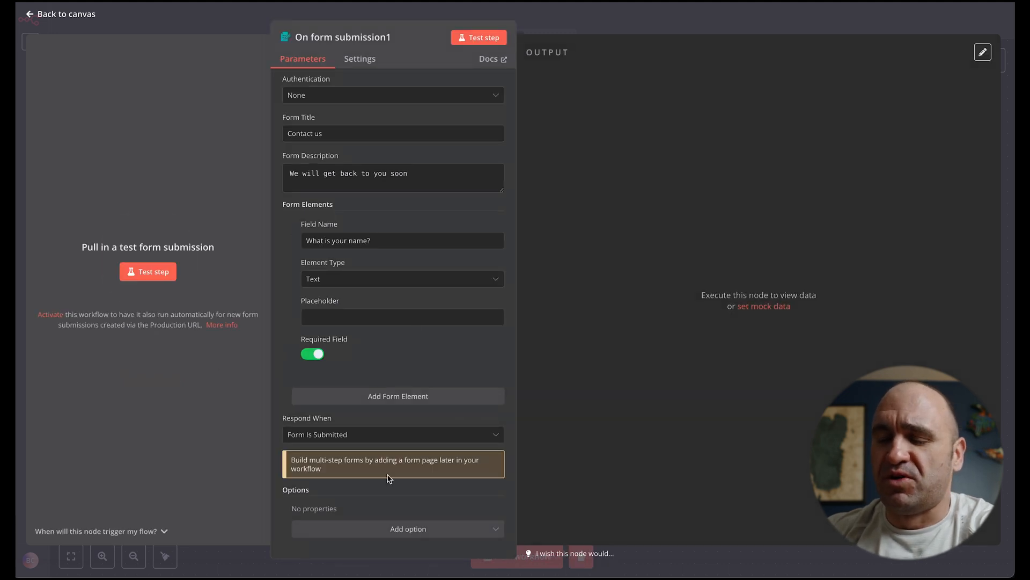
# - Add the Append n8n Attribution option to the new form trigger and switch it off
pyautogui.click(397, 528)
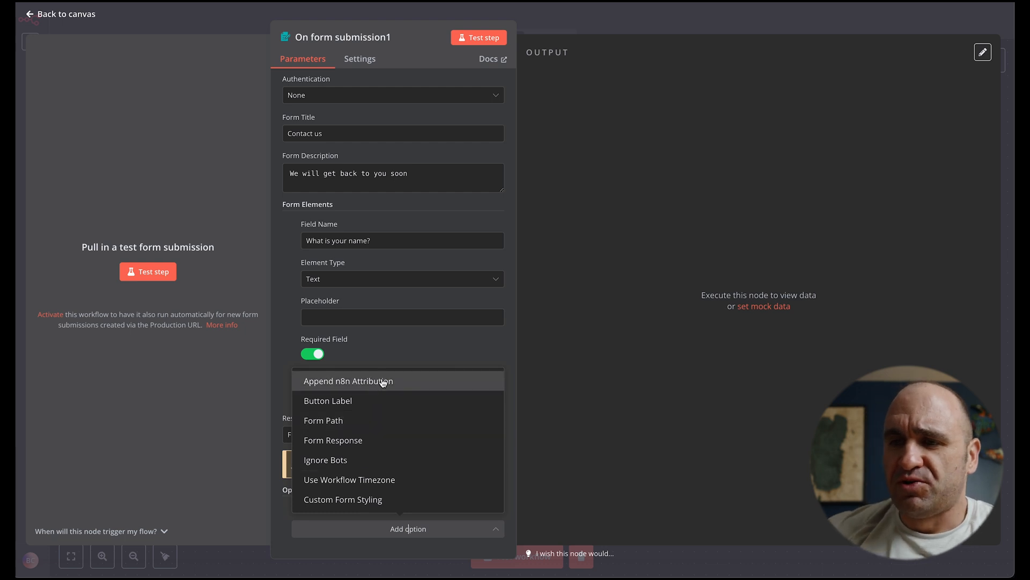
pyautogui.click(348, 380)
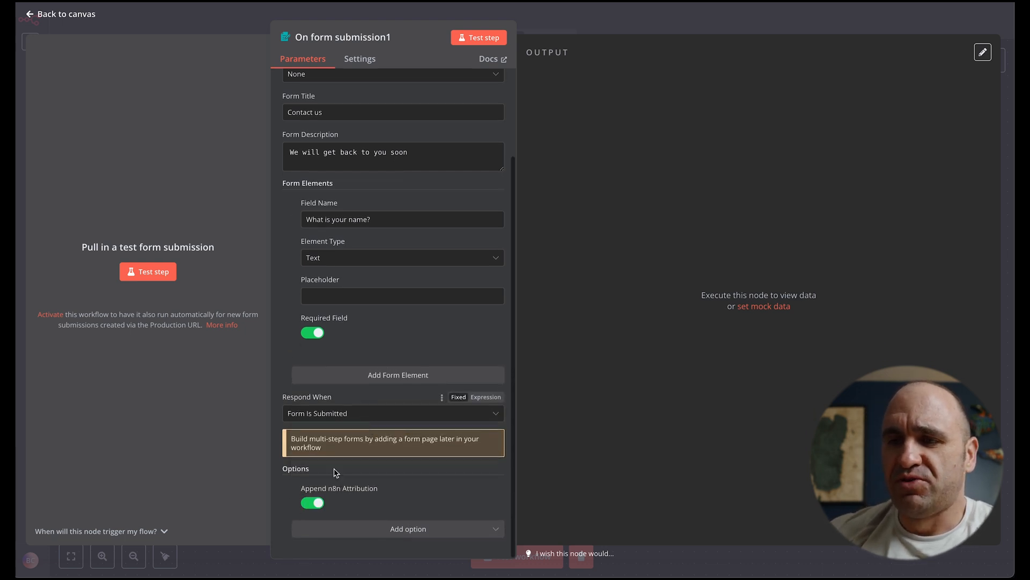
pyautogui.click(312, 502)
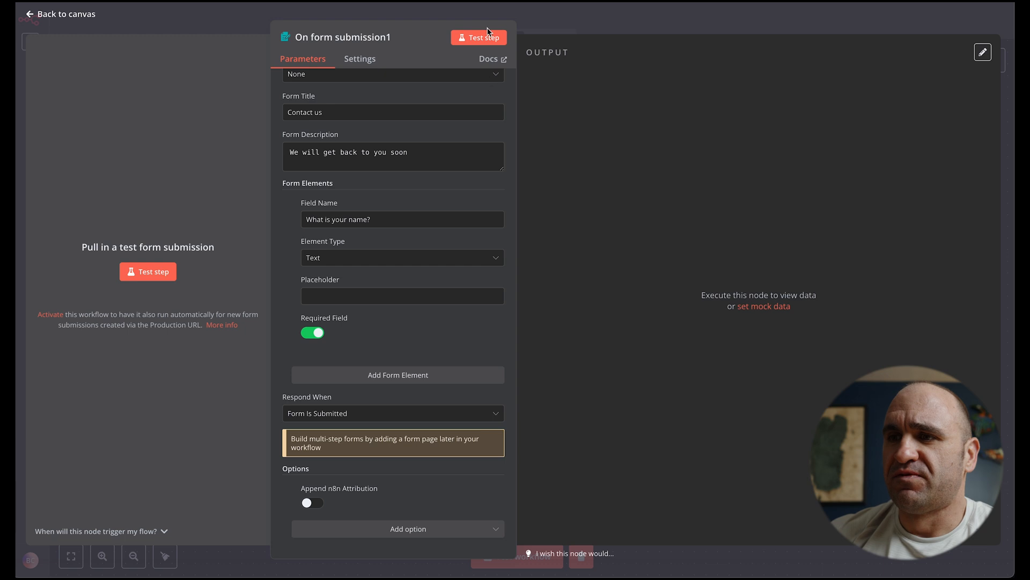
pyautogui.click(479, 36)
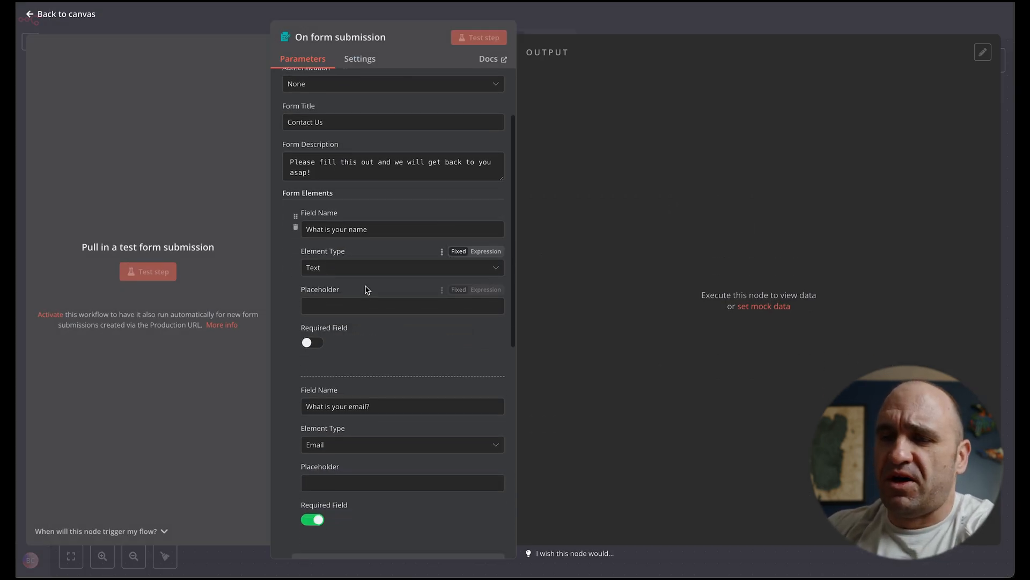
# - Add a third form element of type Custom HTML to the original Contact Us trigger
pyautogui.scroll(-3)
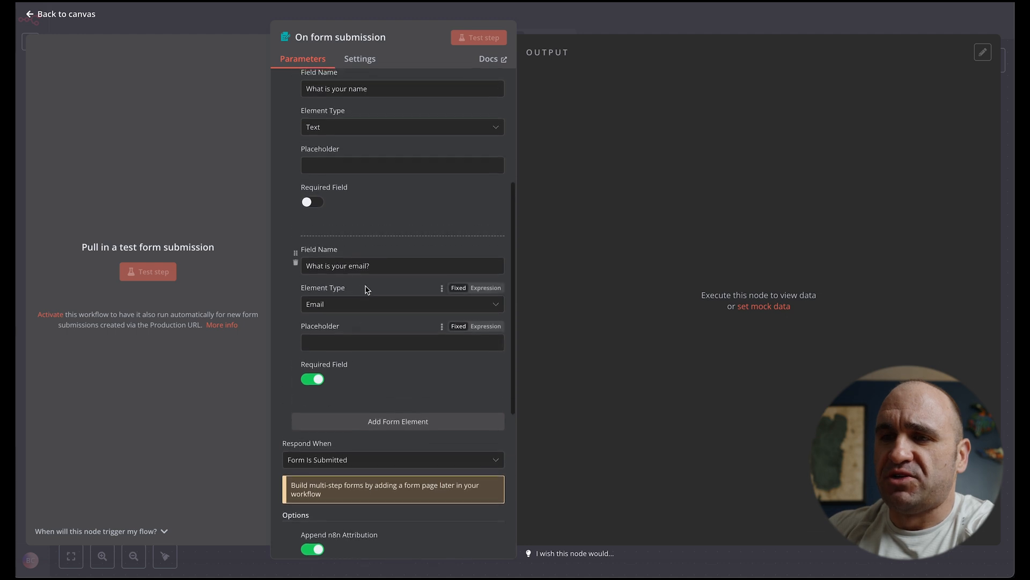
pyautogui.scroll(-3)
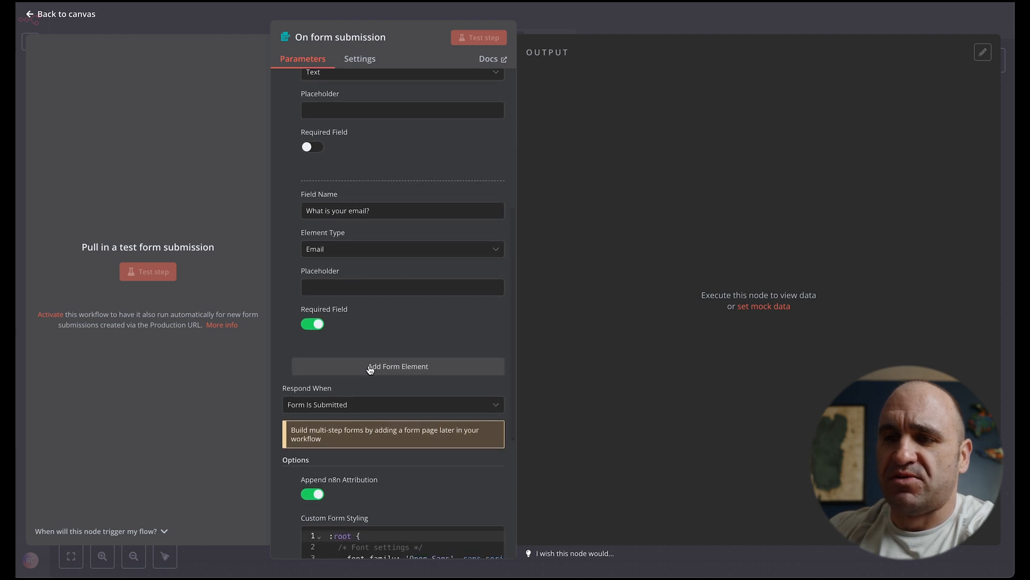
pyautogui.click(402, 248)
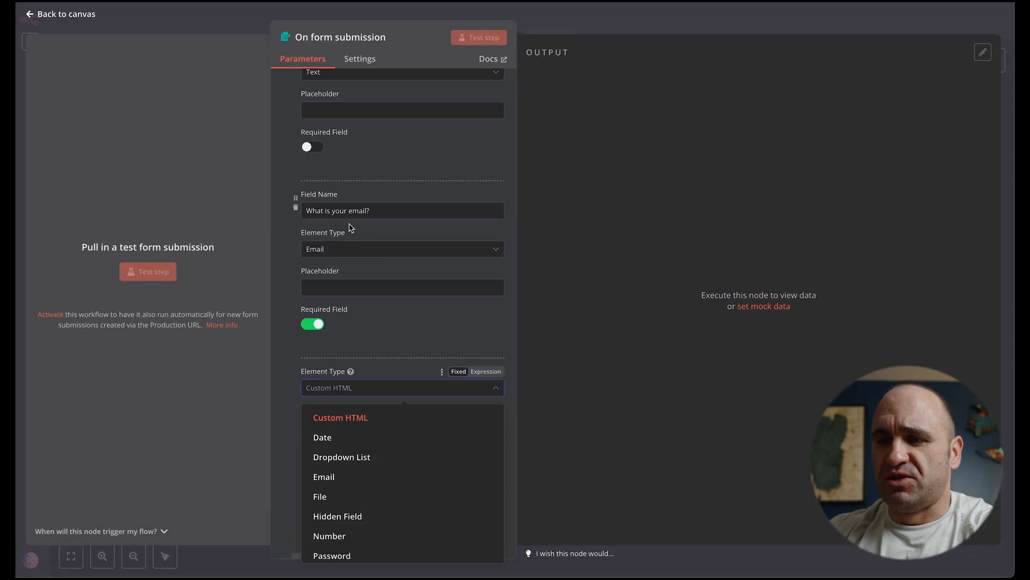
pyautogui.click(340, 416)
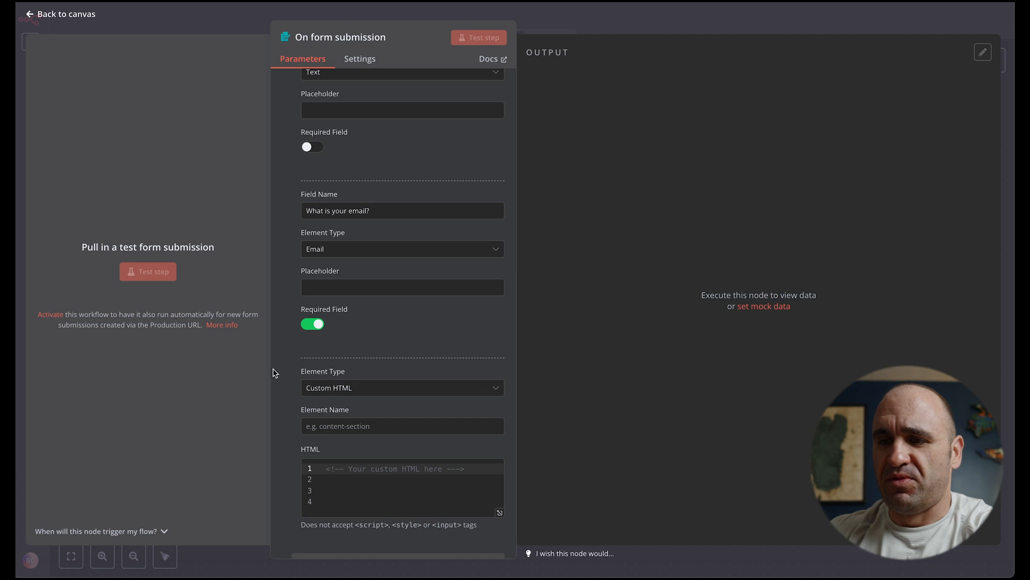
pyautogui.moveTo(247, 277)
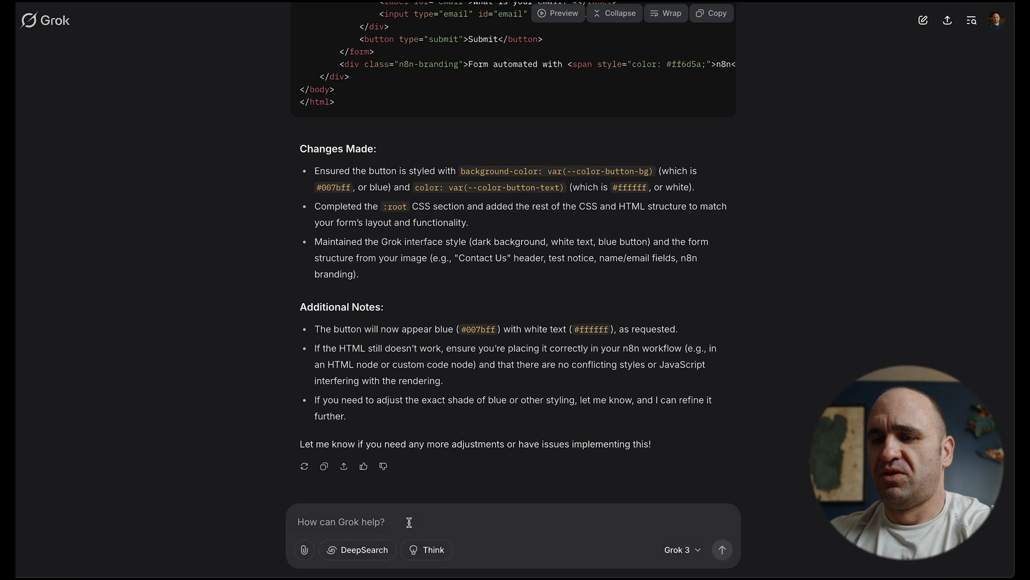
# - Ask Grok for an extremely short terms of service as HTML and copy the generated paragraph
pyautogui.write('w')
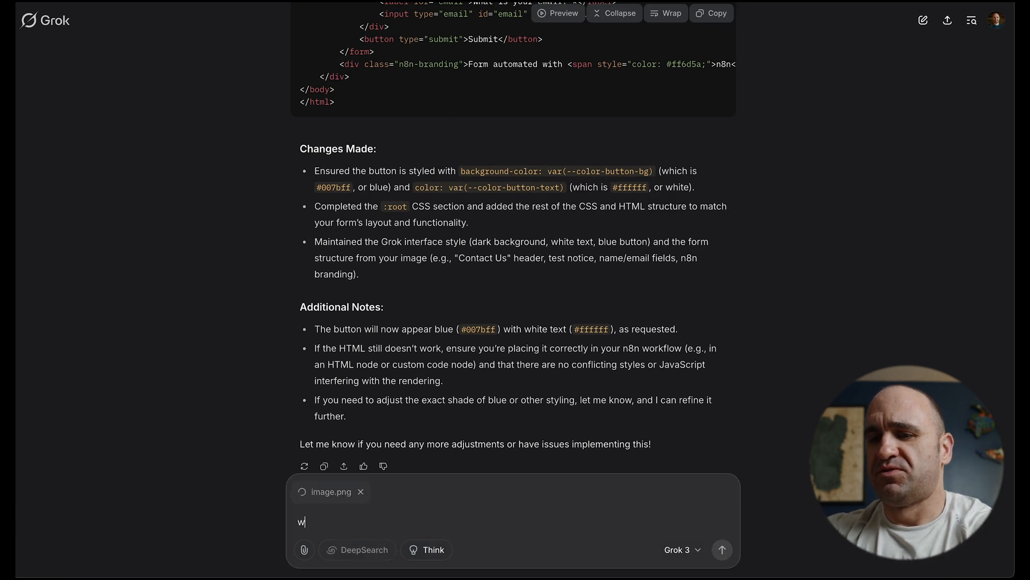
pyautogui.write('e are creating an n8n form and they now have custom')
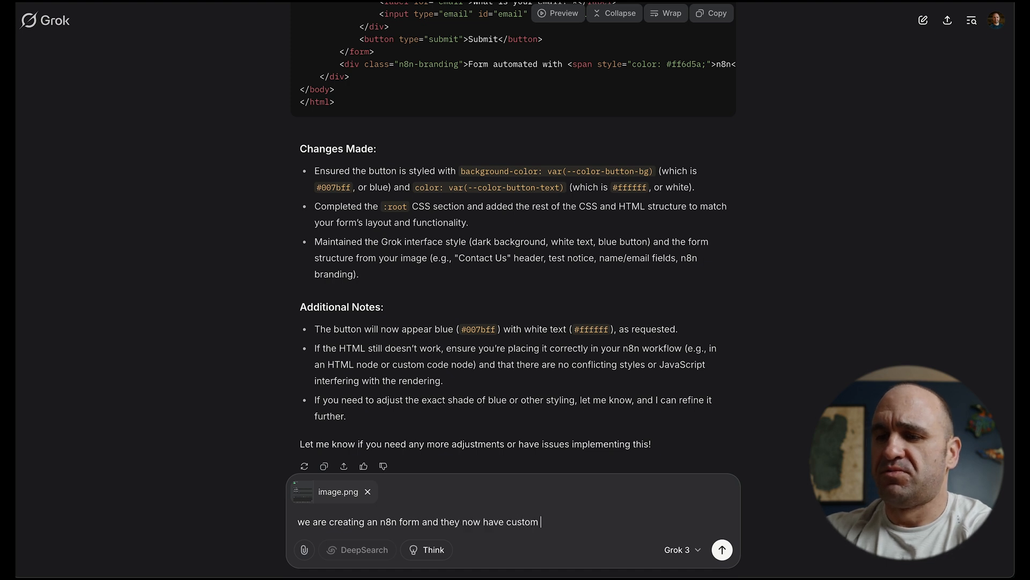
pyautogui.write('HTML elemne')
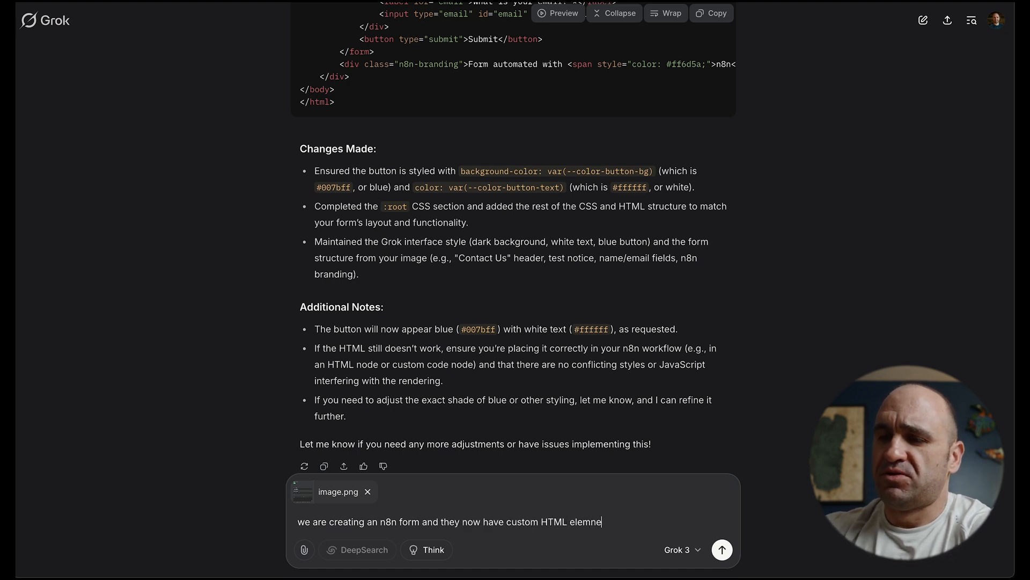
pyautogui.write('lements. come up with a short terms of')
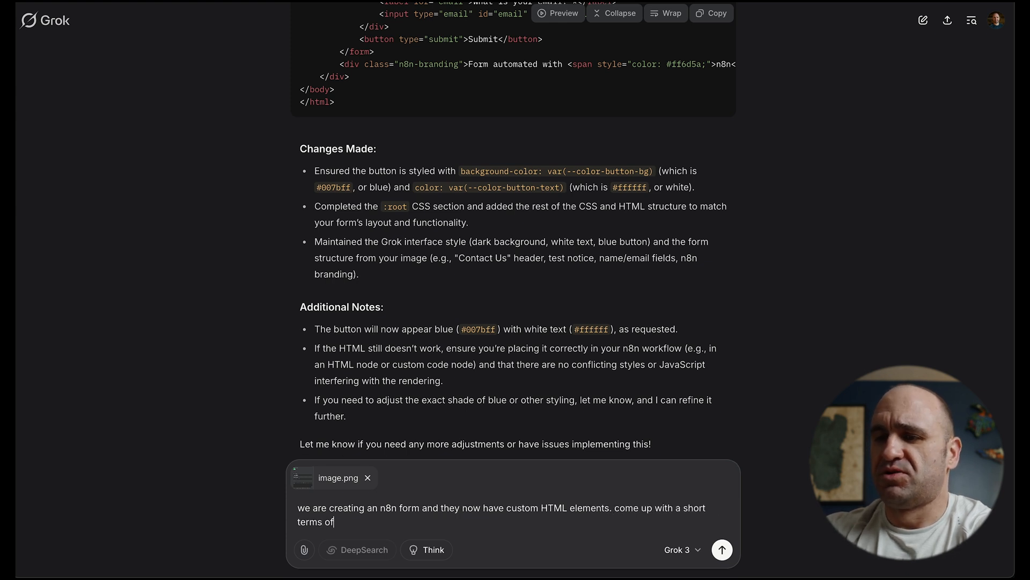
pyautogui.write('service or agreement')
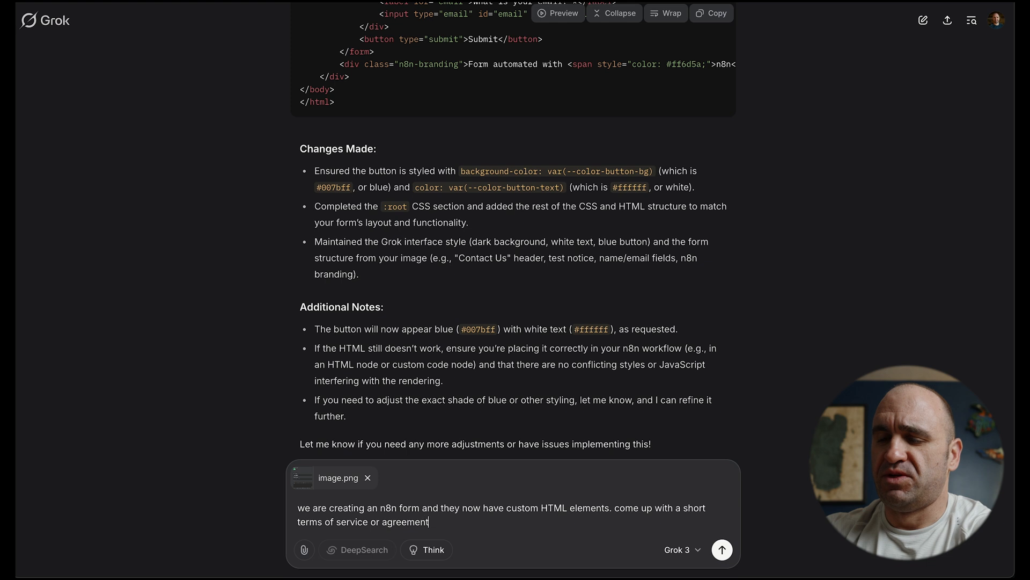
pyautogui.write('that is extrmely')
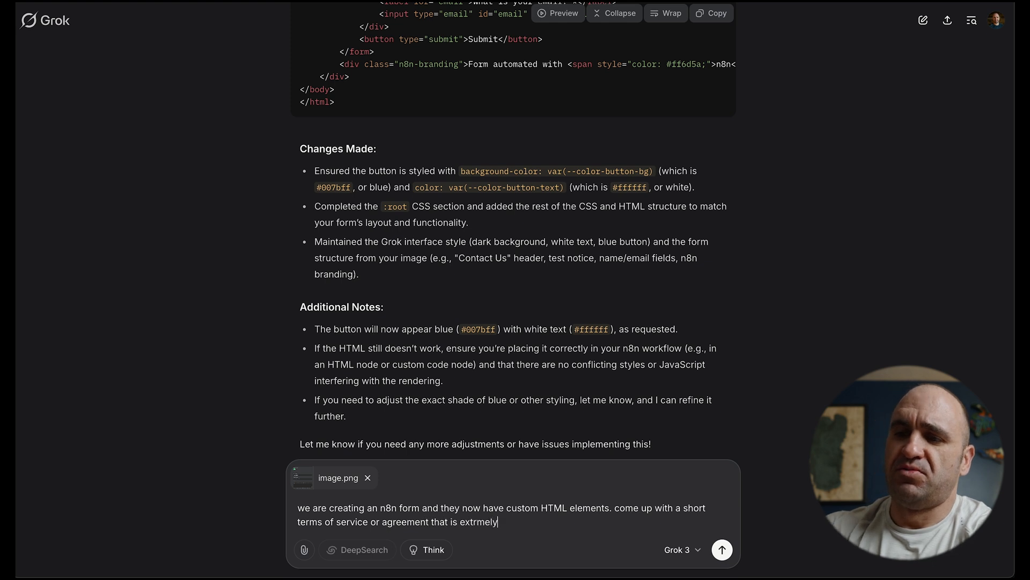
pyautogui.write('extremly shor')
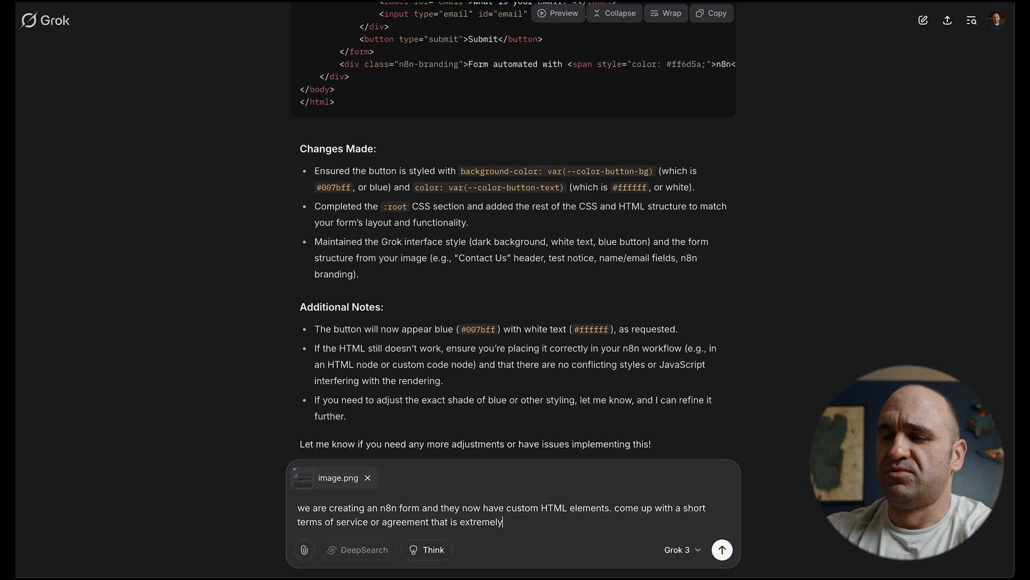
pyautogui.click(721, 549)
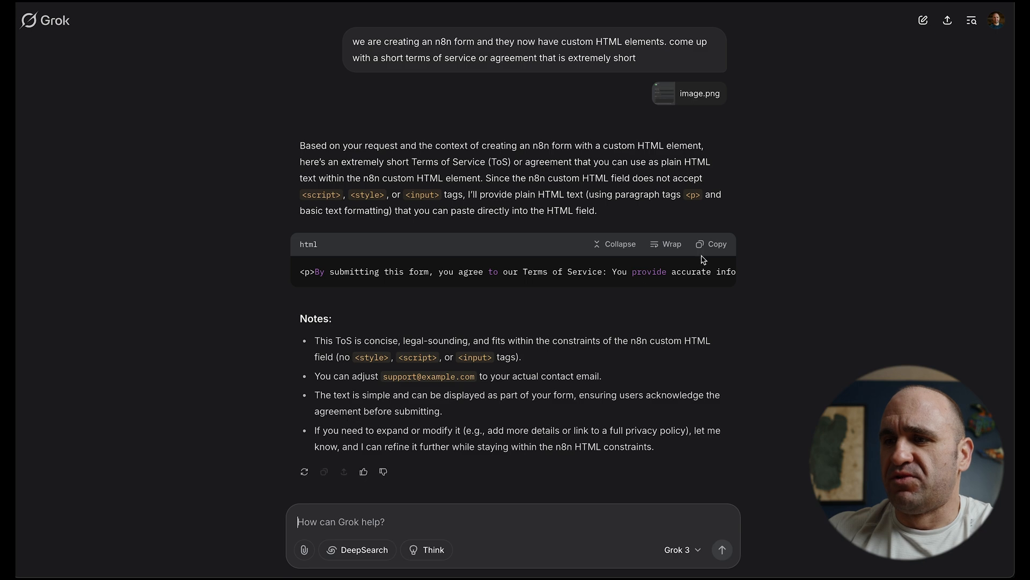
pyautogui.click(711, 244)
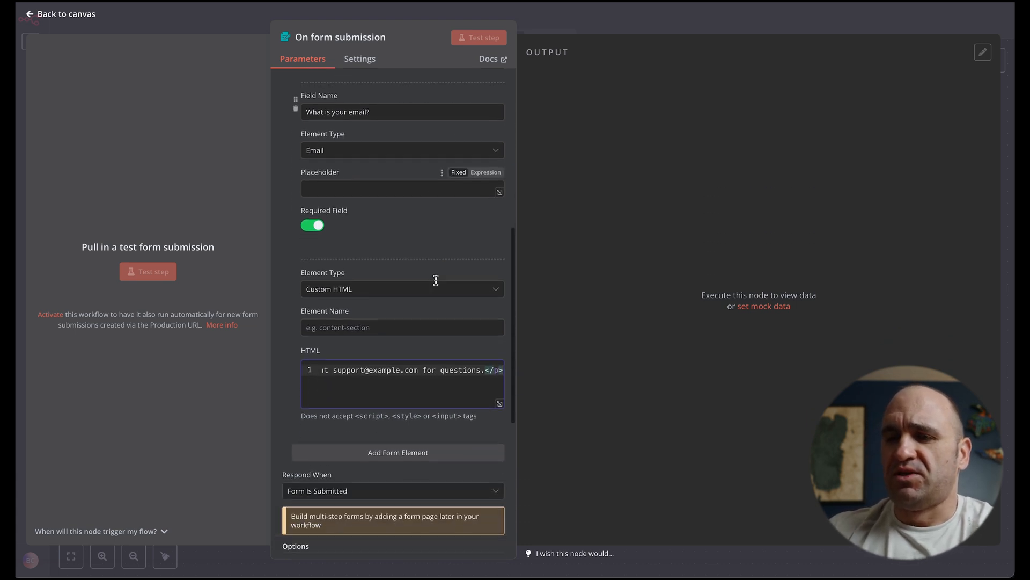
# - Paste the Terms of Service HTML into the Custom HTML element and name it
pyautogui.scroll(-3)
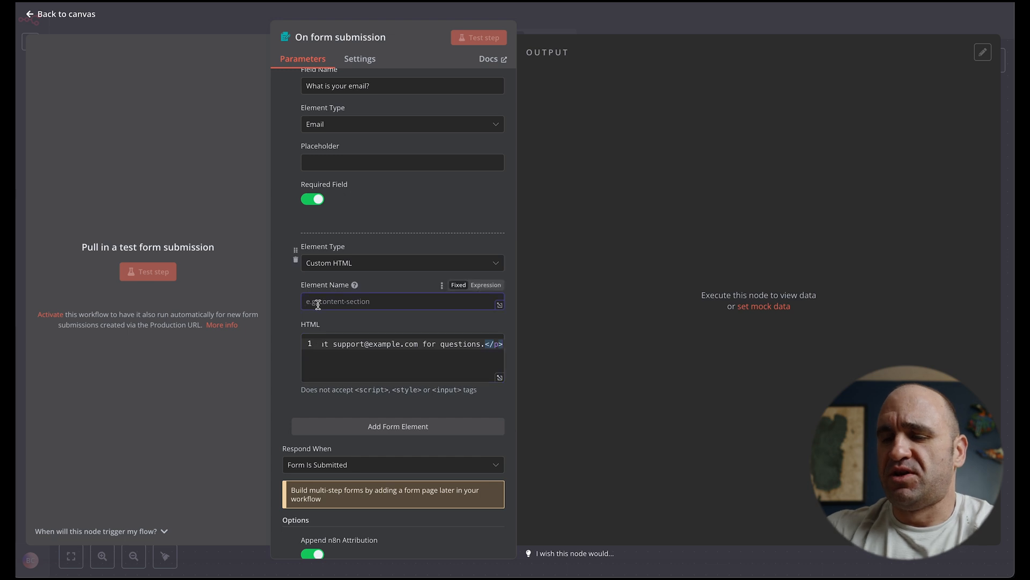
pyautogui.write('contant')
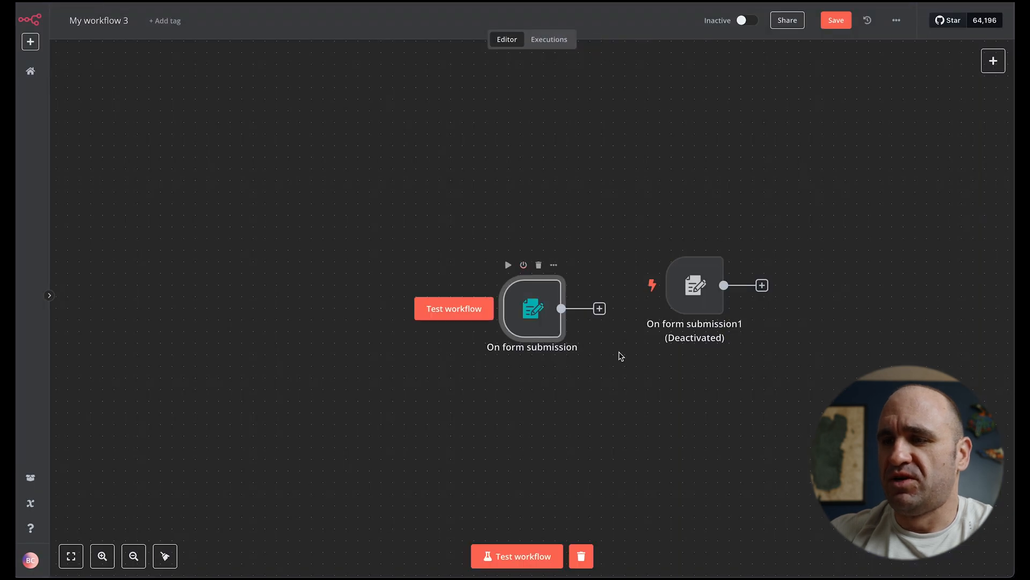
# - Review the original trigger's form elements down to the Custom Form Styling CSS
pyautogui.doubleClick(532, 310)
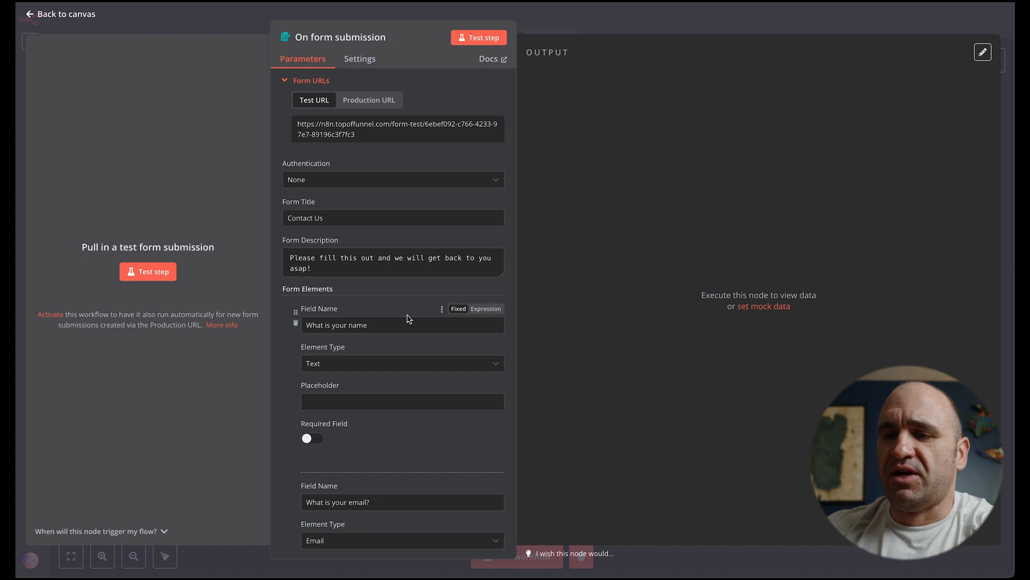
pyautogui.scroll(-3)
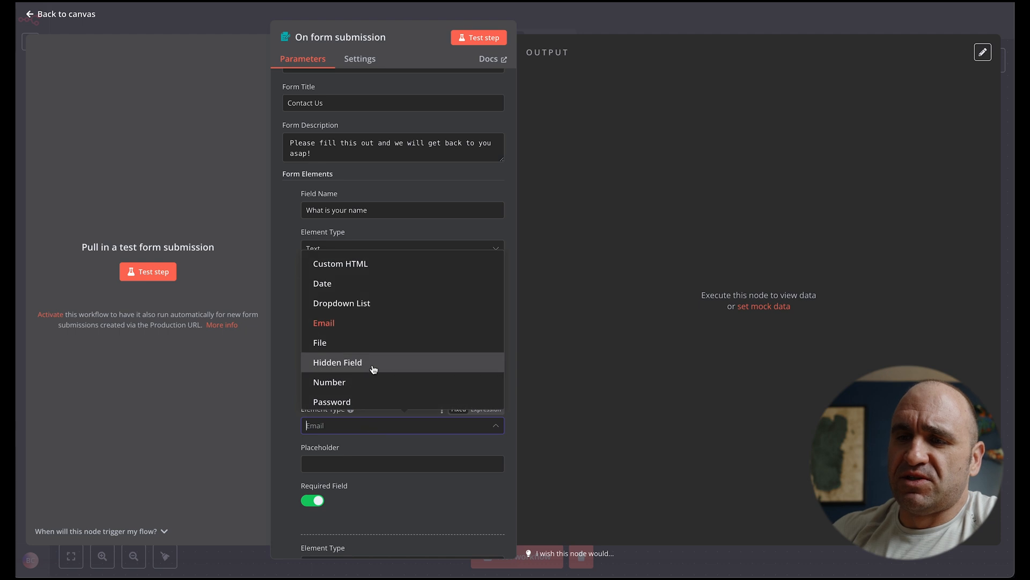
pyautogui.moveTo(374, 303)
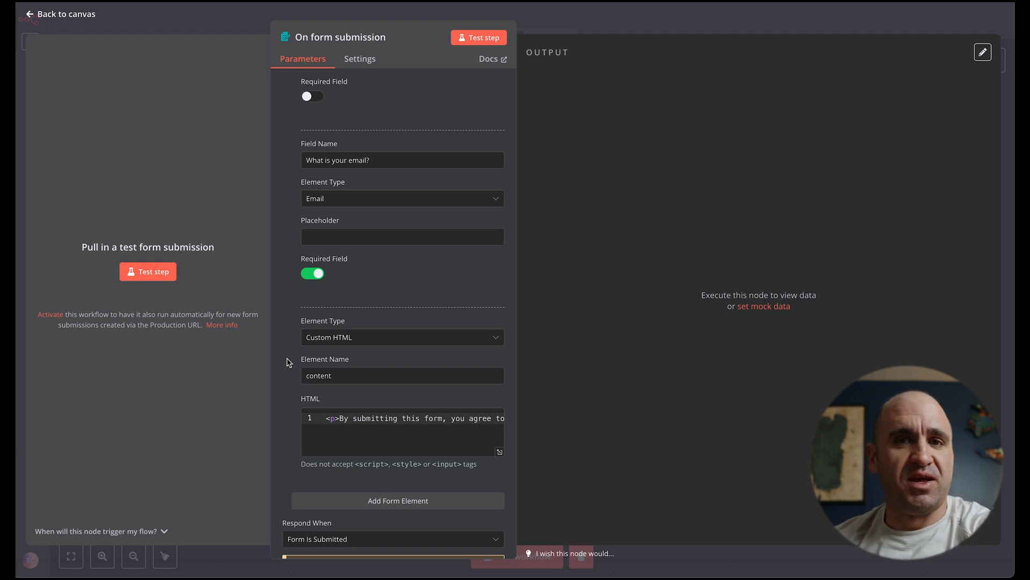
pyautogui.scroll(-3)
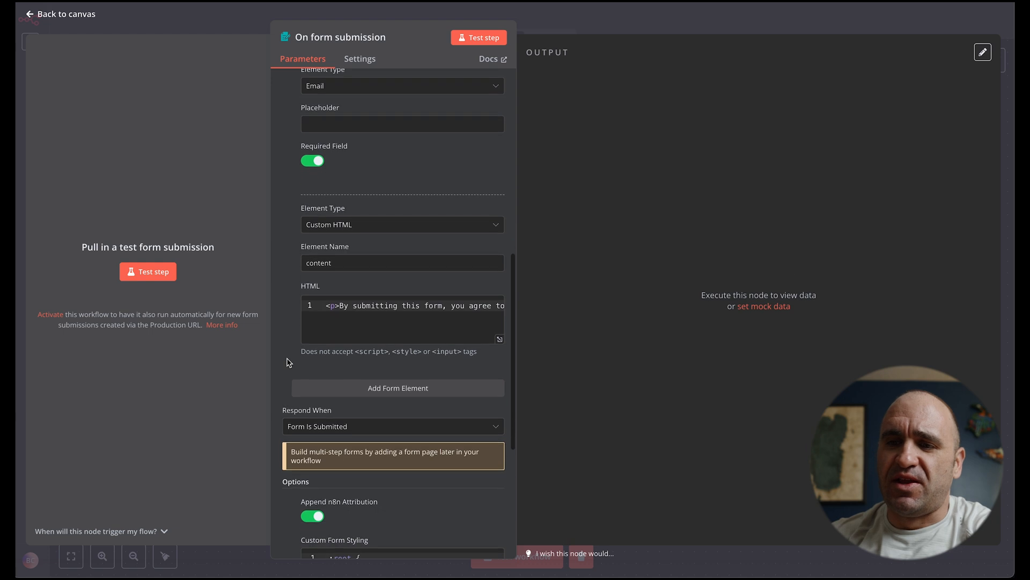
pyautogui.scroll(-3)
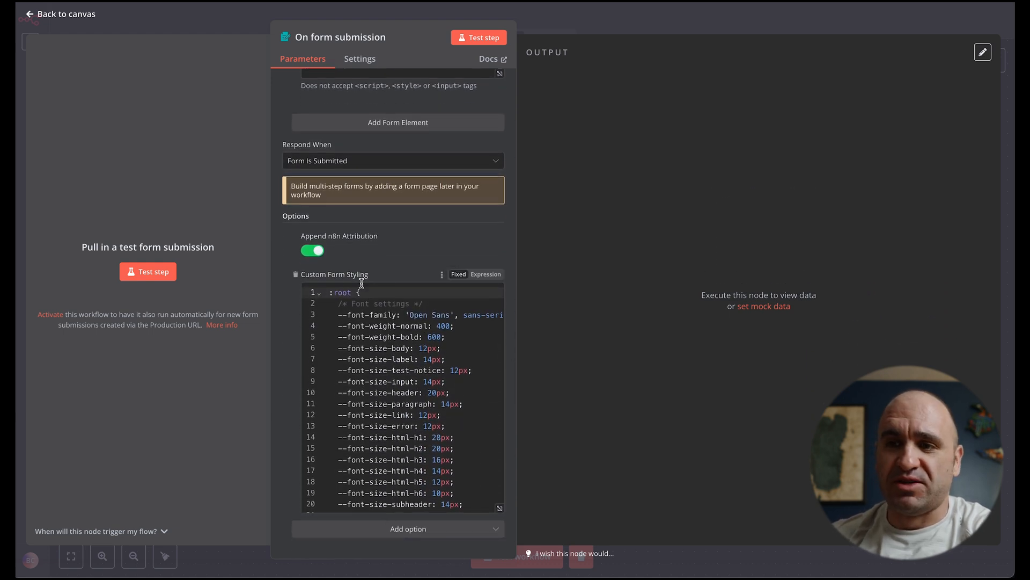
pyautogui.moveTo(413, 376)
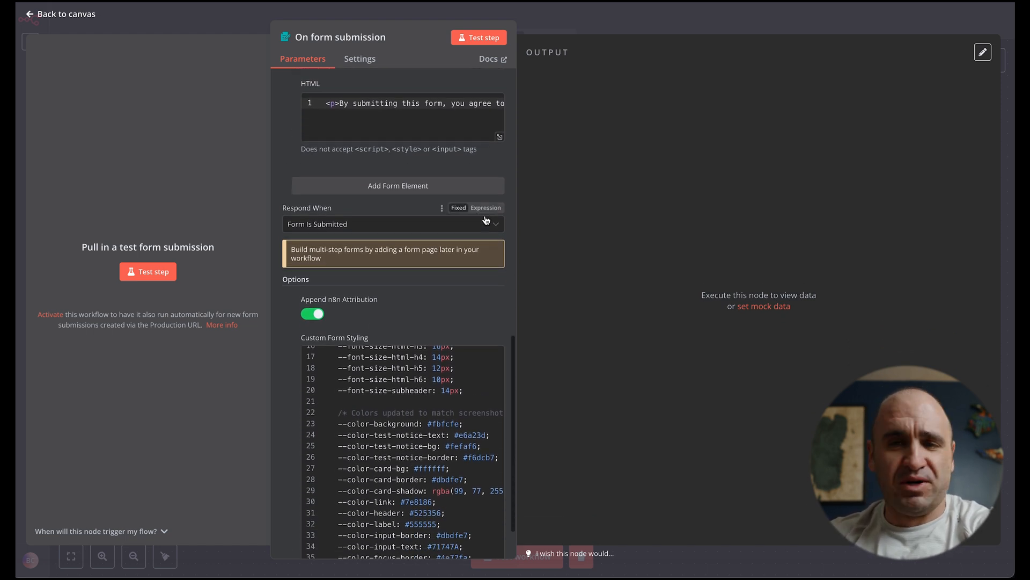
pyautogui.moveTo(491, 221)
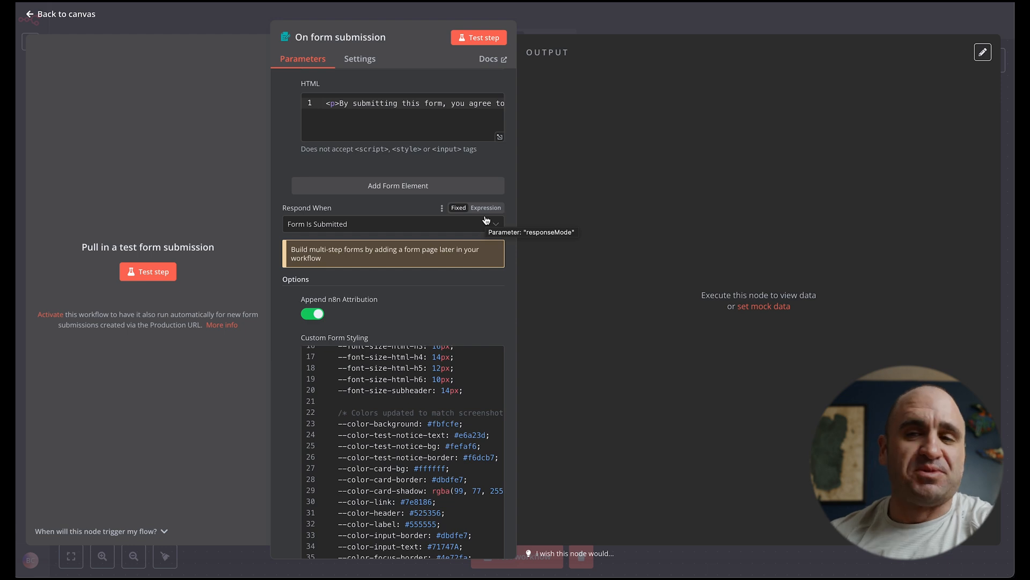
pyautogui.scroll(-3)
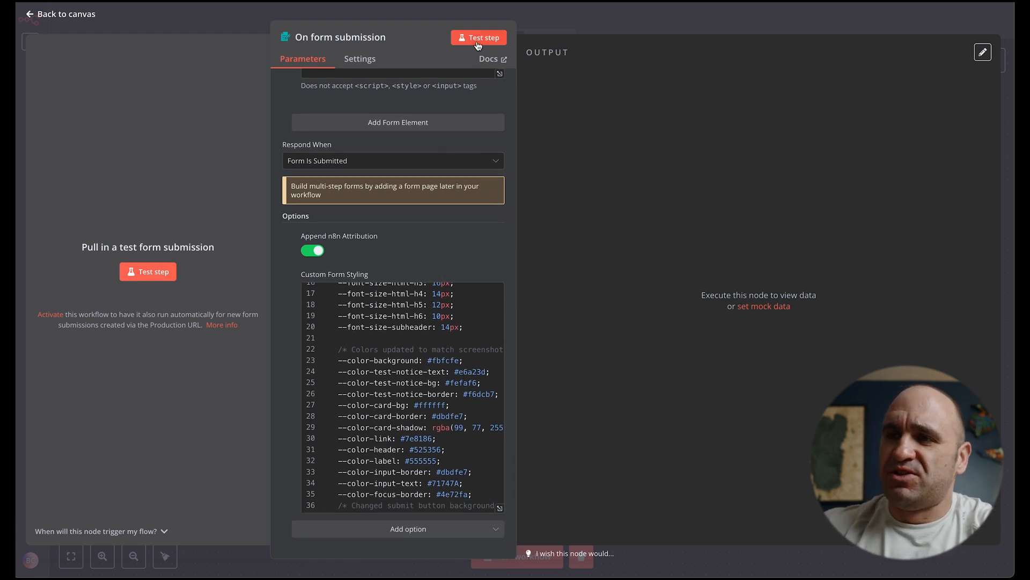
# - Preview the styled Contact Us test form, close it and stop listening for submissions
pyautogui.click(478, 37)
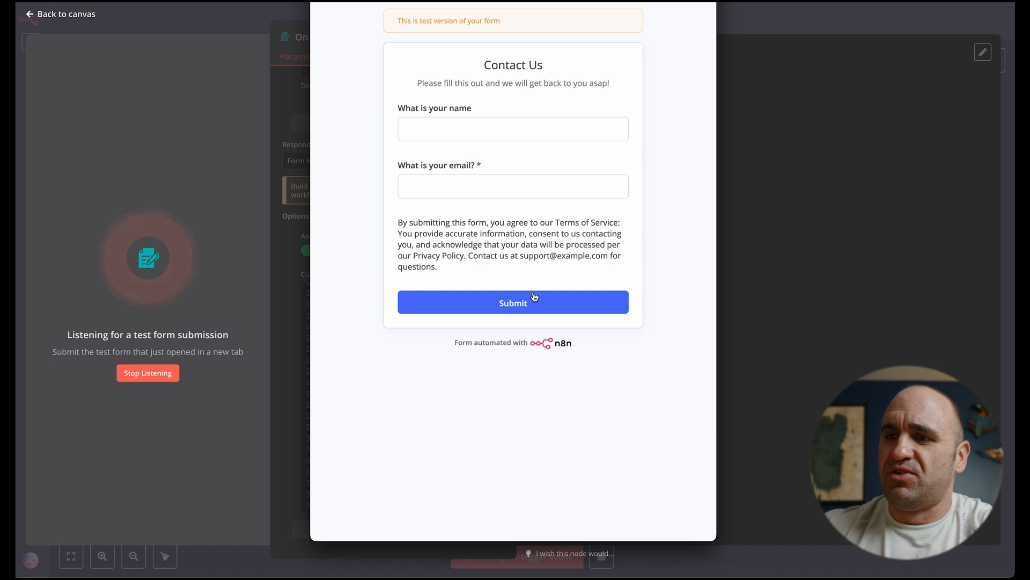
pyautogui.moveTo(447, 153)
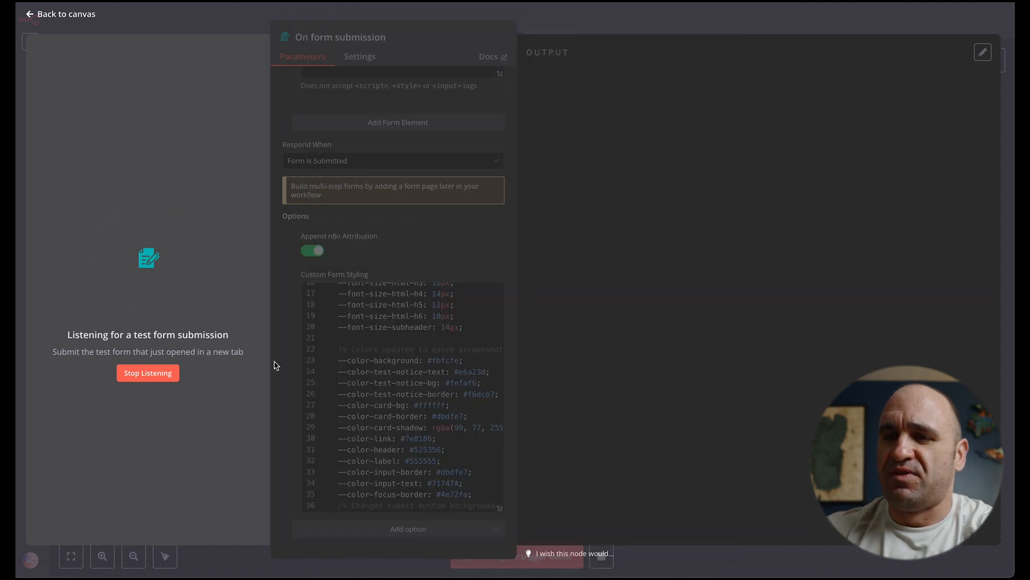
pyautogui.click(147, 373)
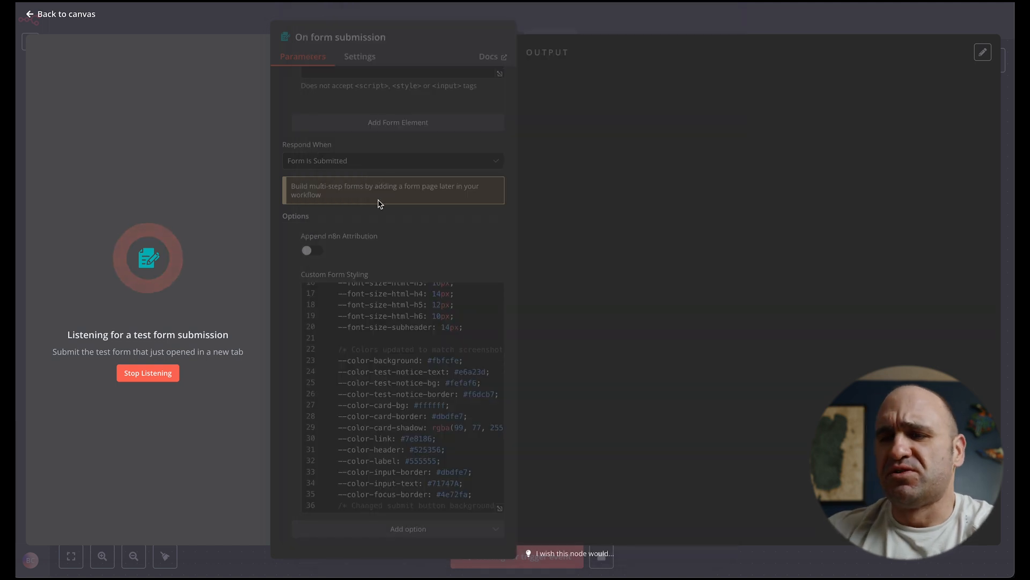
pyautogui.click(148, 373)
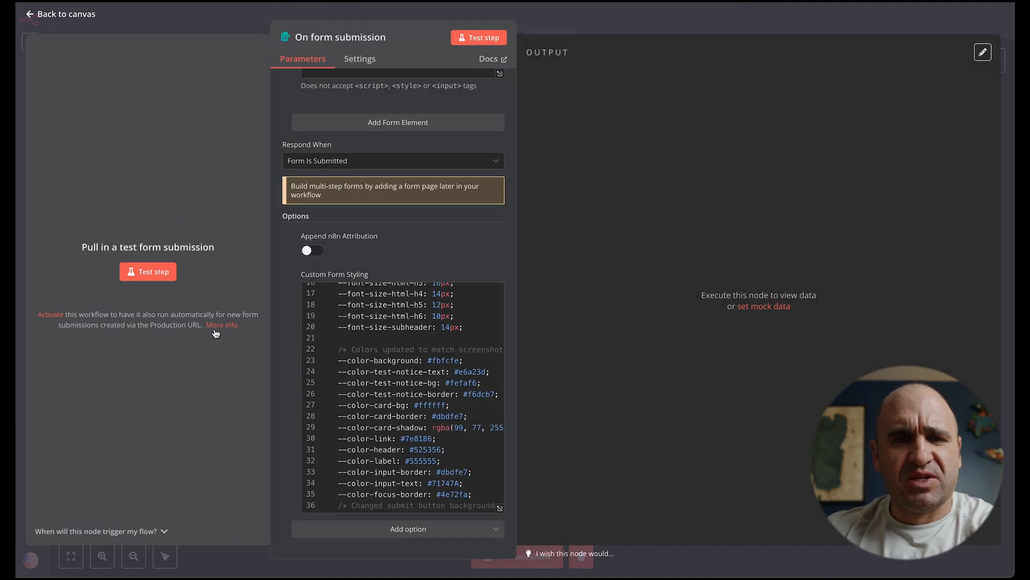
pyautogui.moveTo(672, 62)
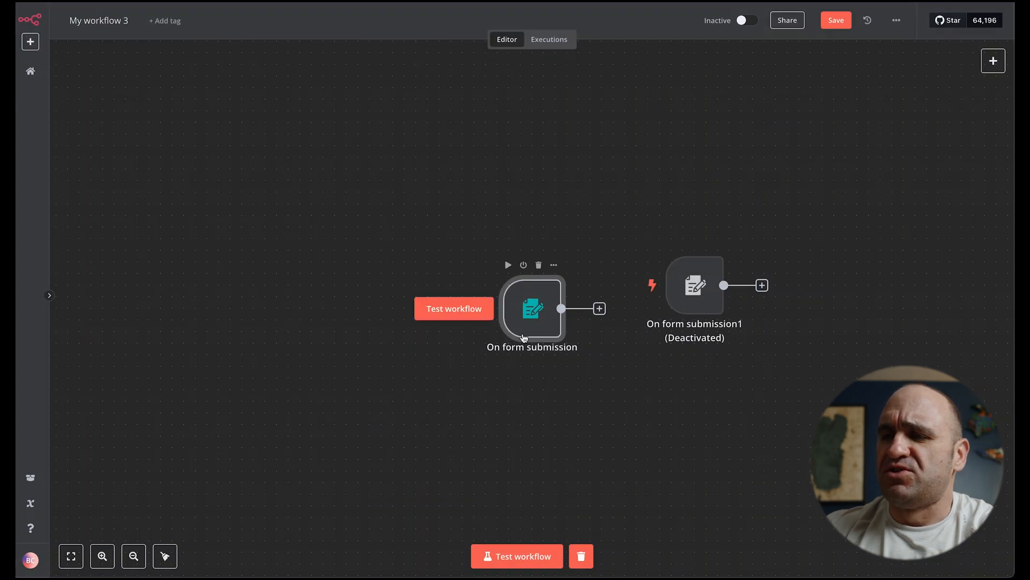
pyautogui.moveTo(726, 195)
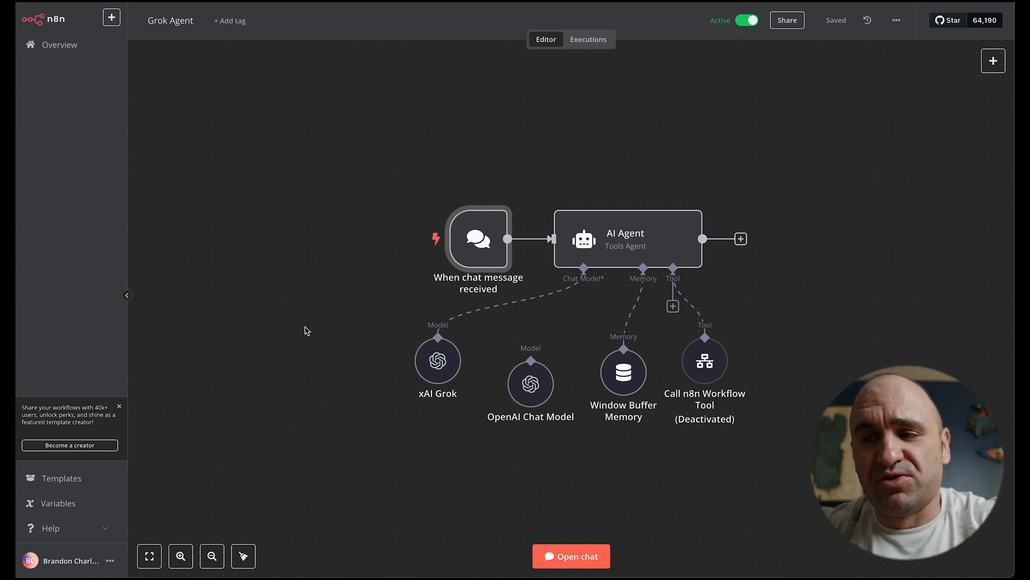
pyautogui.moveTo(486, 292)
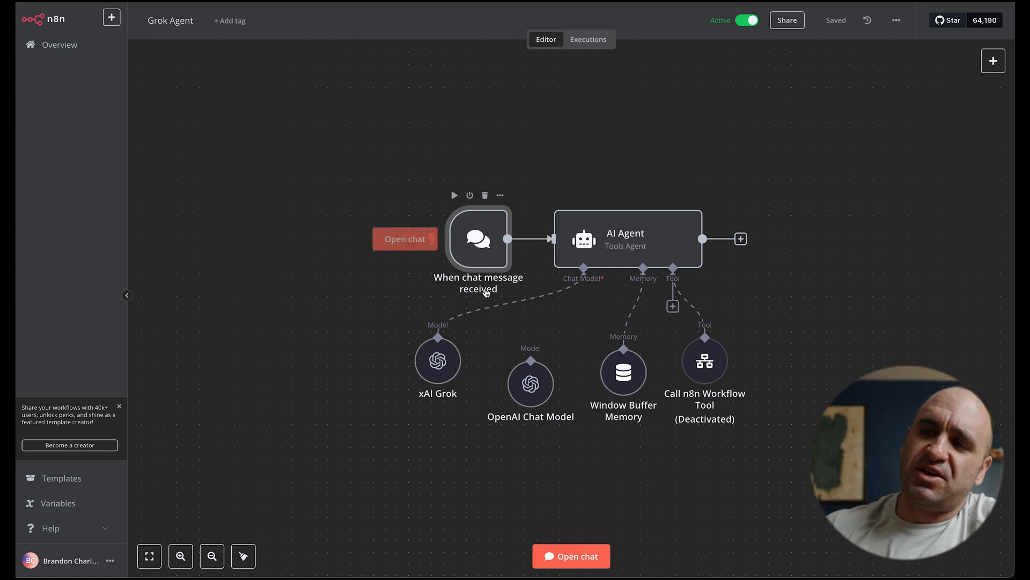
# - Turn off public availability of the chat trigger in the Grok Agent workflow
pyautogui.doubleClick(479, 239)
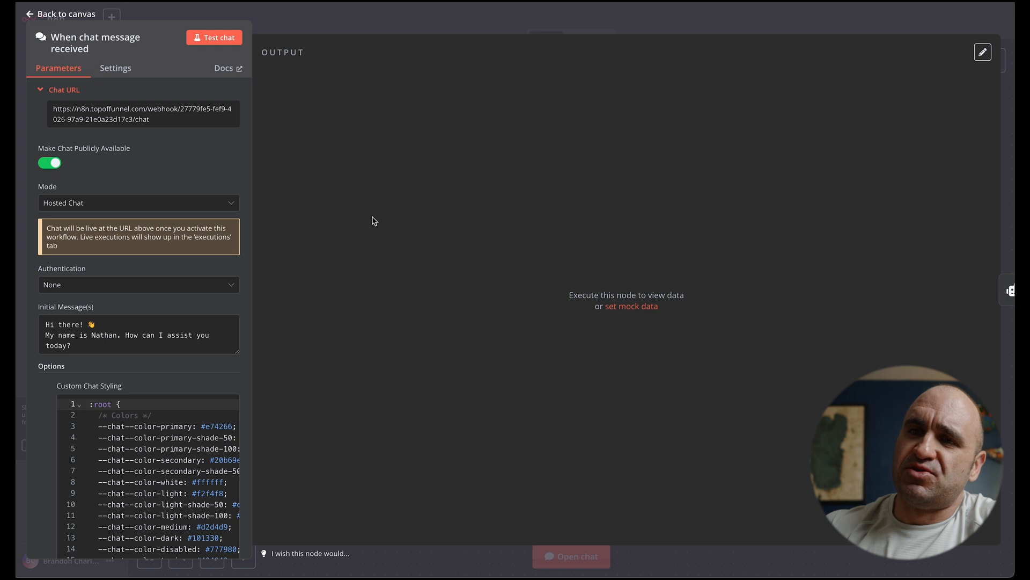
pyautogui.moveTo(109, 113)
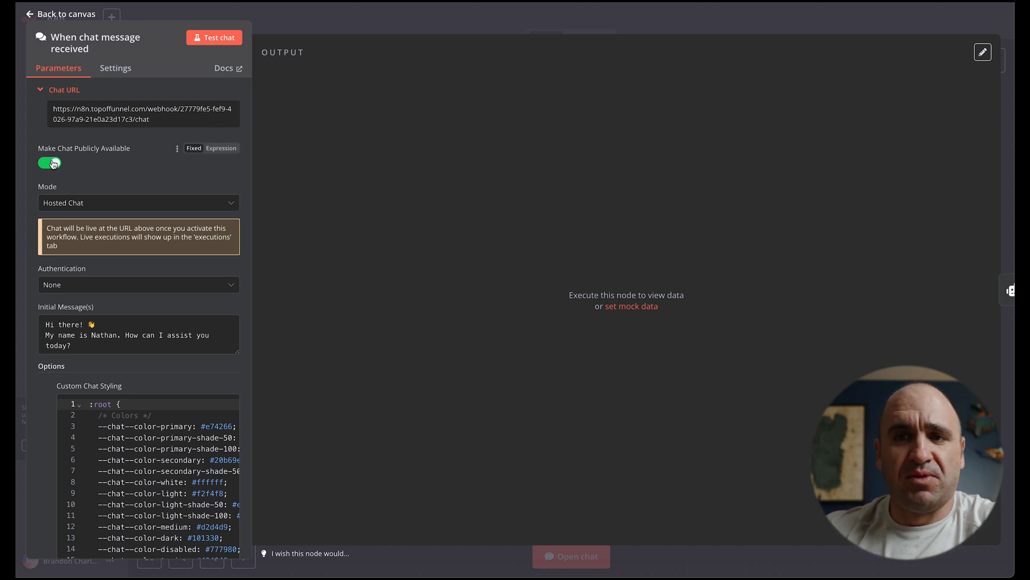
pyautogui.click(48, 163)
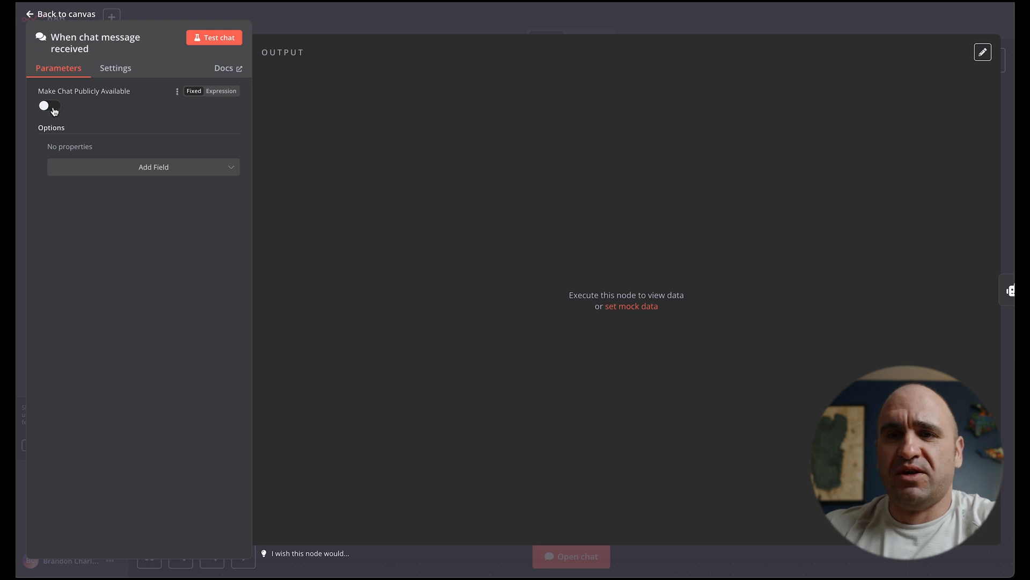
pyautogui.click(64, 14)
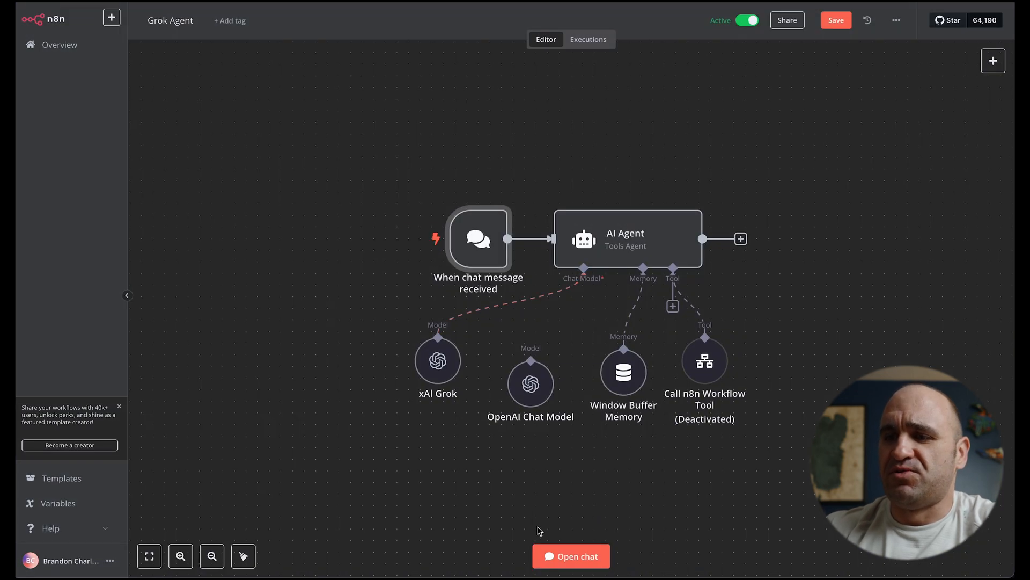
# - Send the test question 'hello who made you?' to the AI Agent chat
pyautogui.click(571, 555)
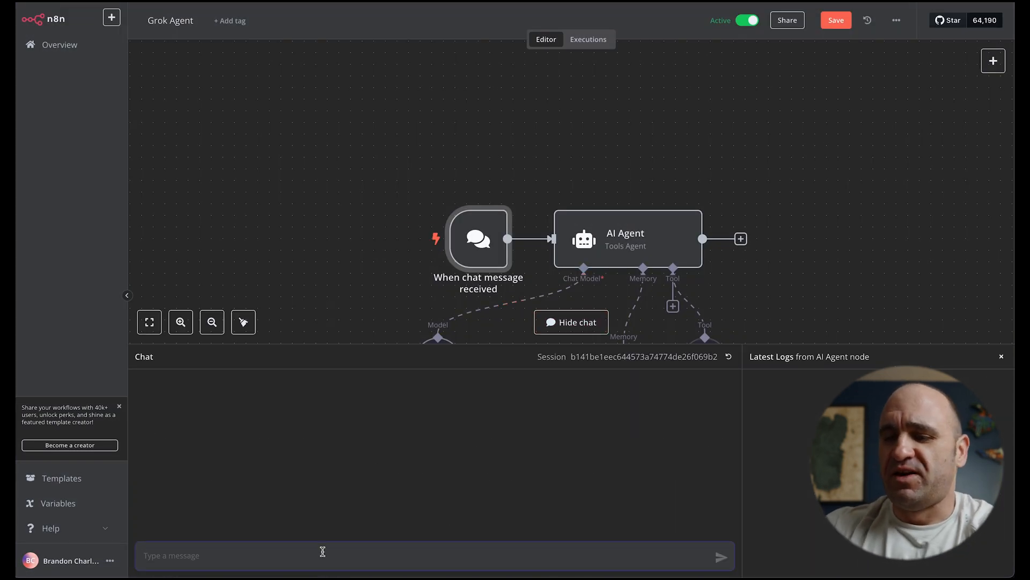
pyautogui.write('hello who mad')
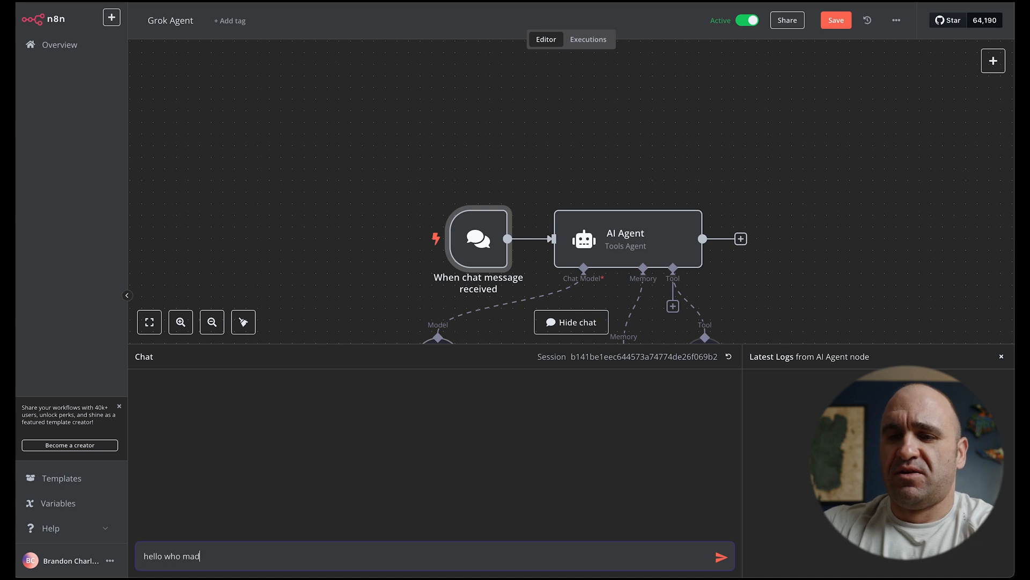
pyautogui.click(721, 556)
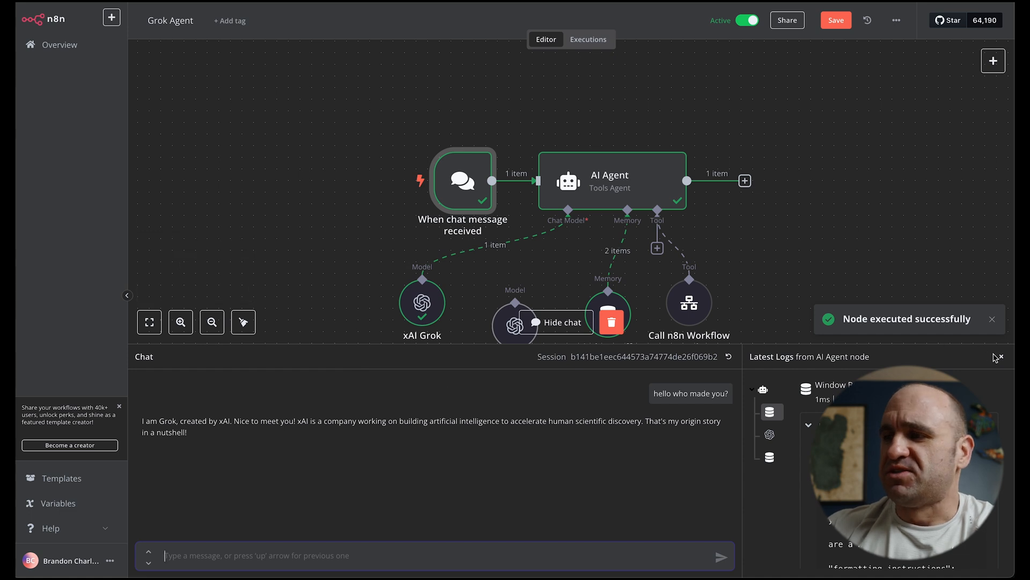
# - Inspect the xAI Grok model node showing grok-beta and its reply with token usage
pyautogui.click(558, 322)
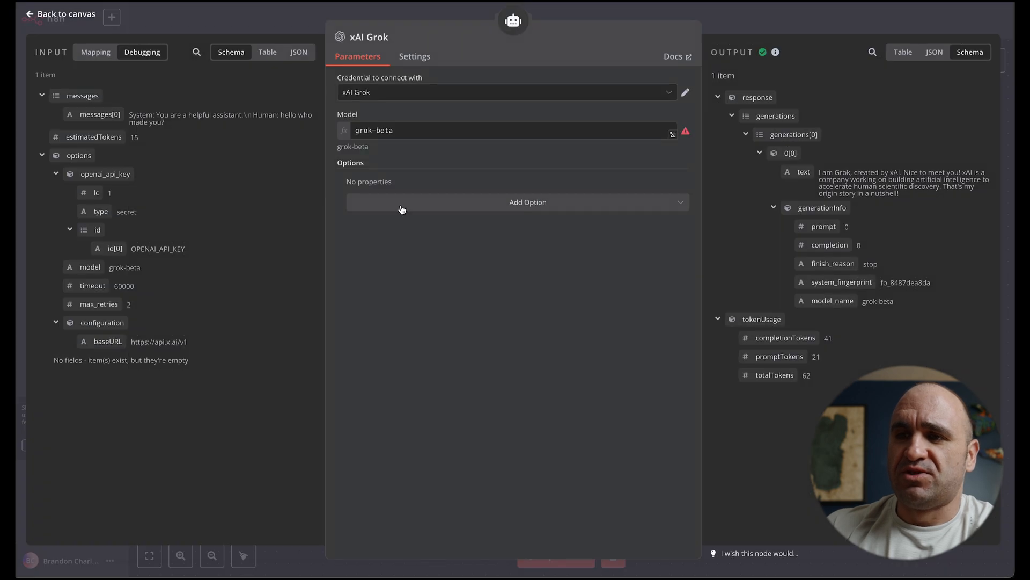
pyautogui.moveTo(386, 106)
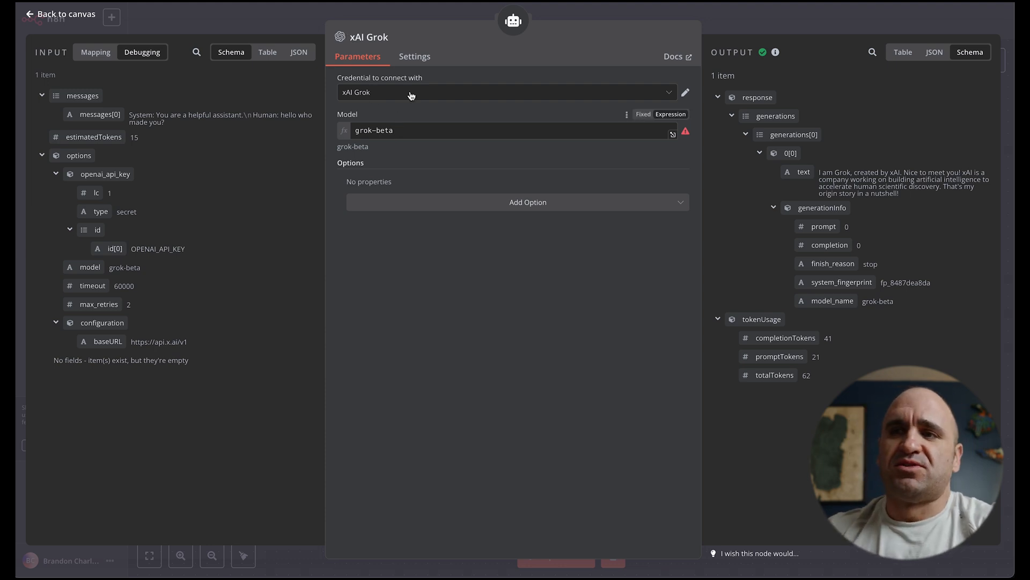
pyautogui.moveTo(503, 75)
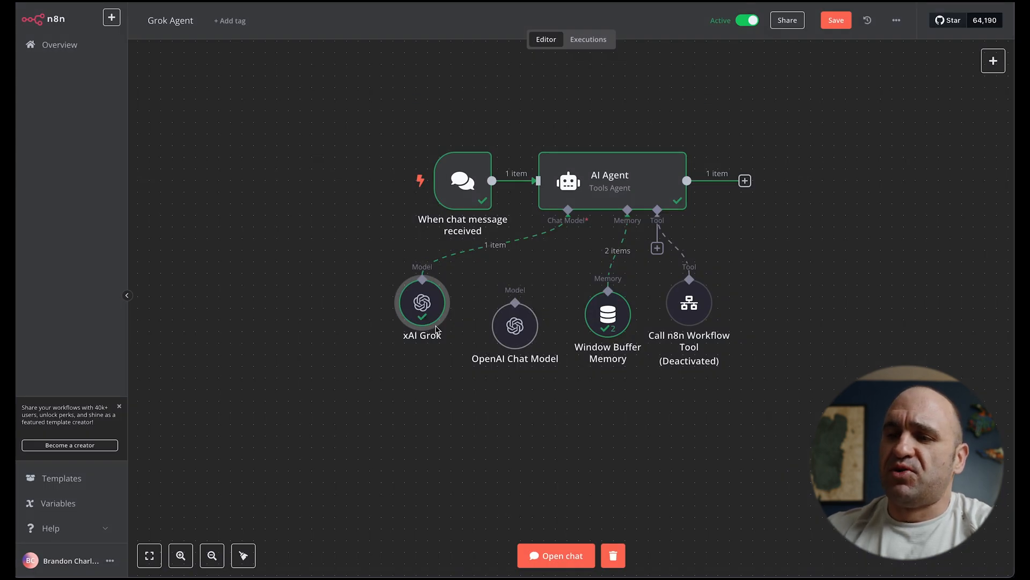
# - Make the chat trigger publicly available as a hosted chat with no authentication
pyautogui.doubleClick(461, 180)
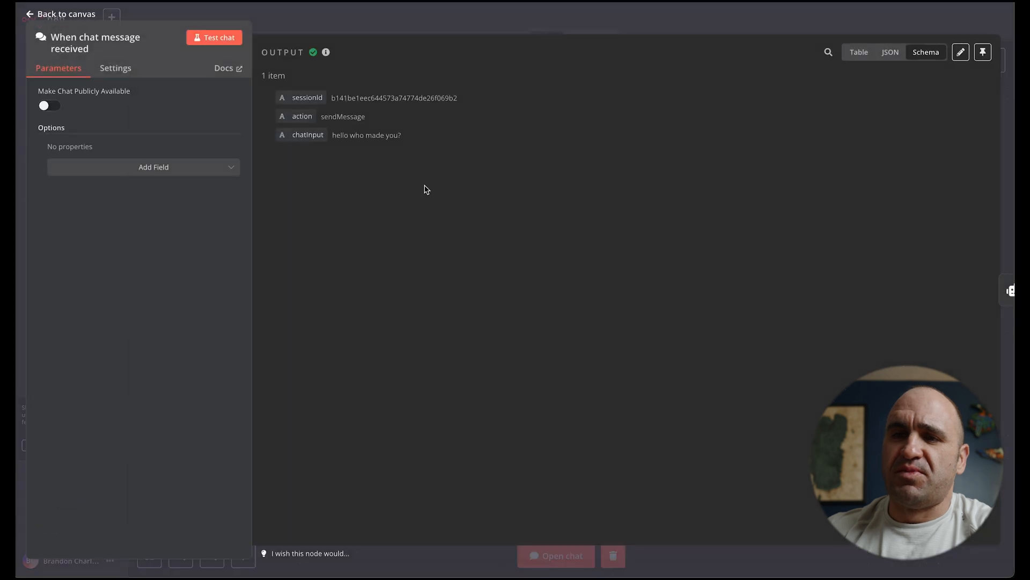
pyautogui.click(48, 107)
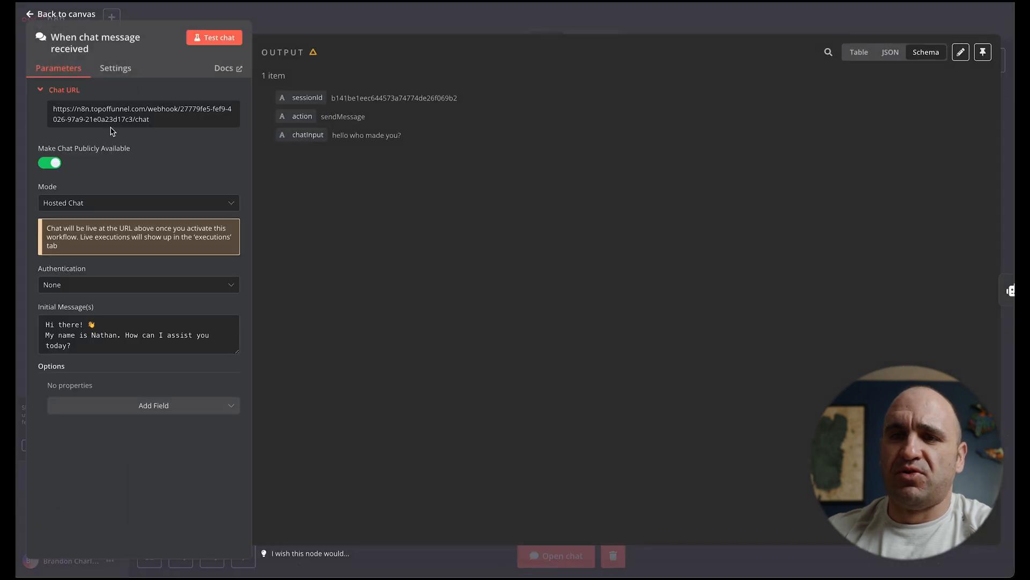
pyautogui.moveTo(365, 257)
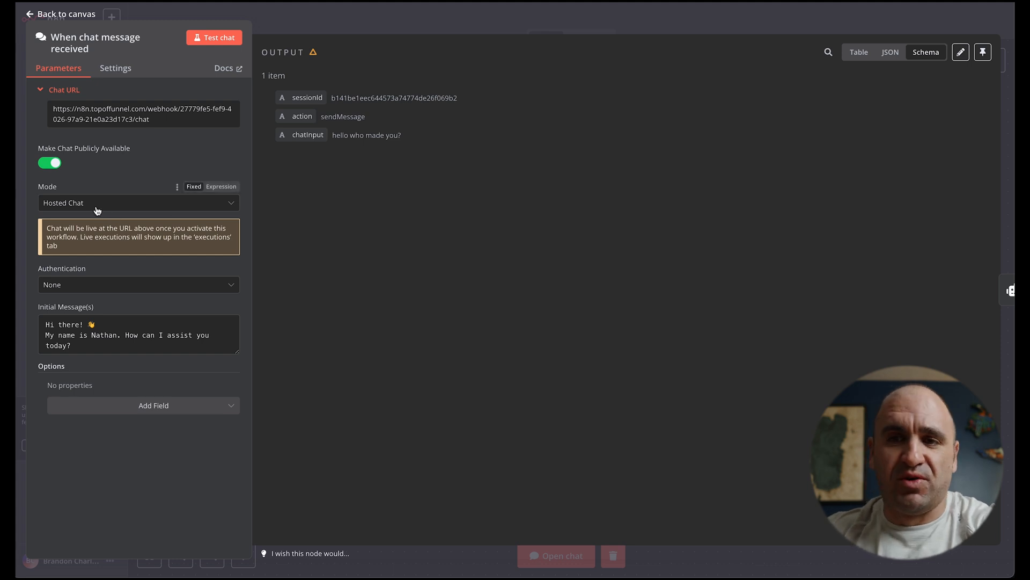
pyautogui.click(139, 203)
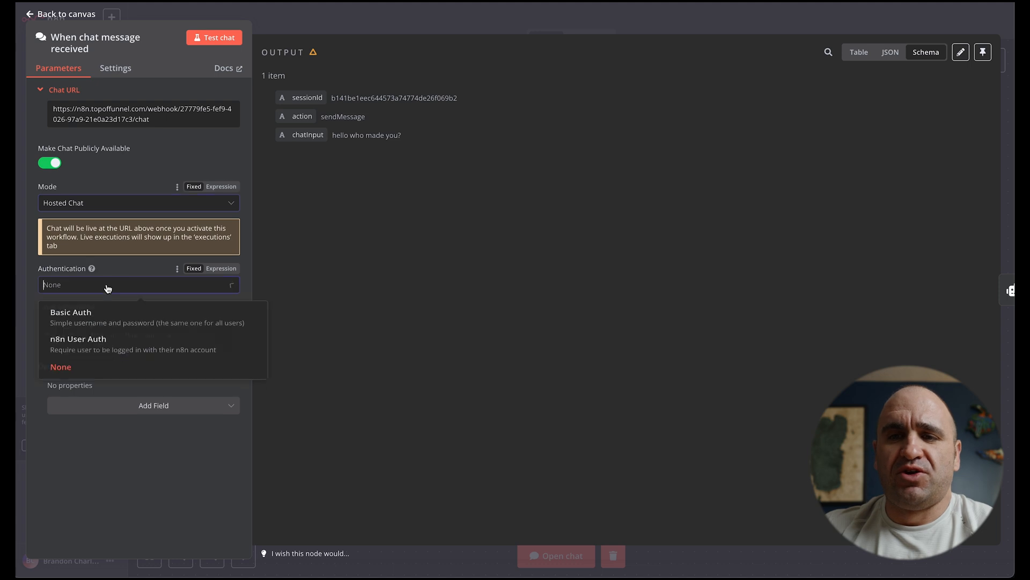
# - Edit the initial greeting name to 'Brandon' and review the extra chat options without adding any
pyautogui.click(60, 366)
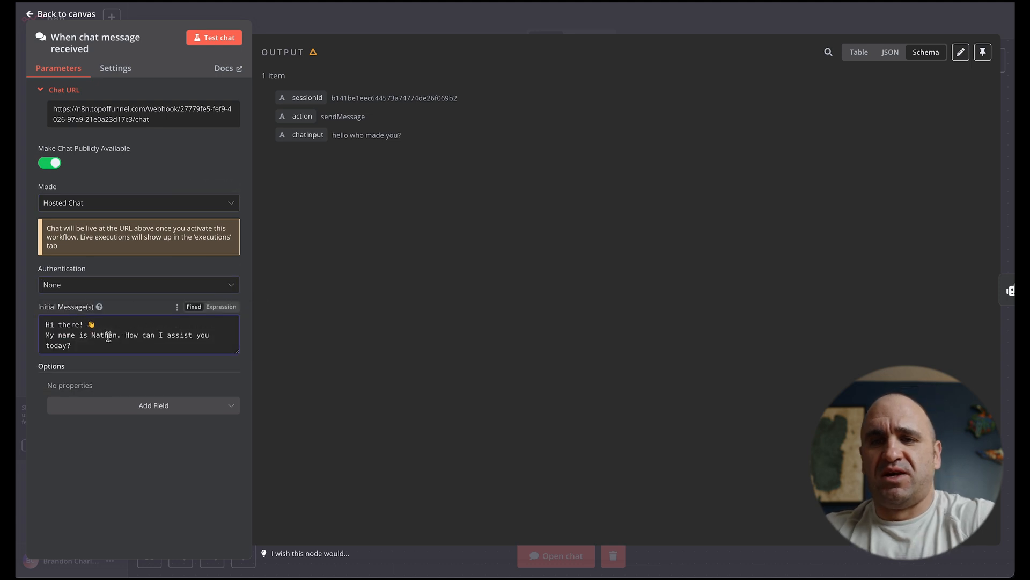
pyautogui.write('Brandon')
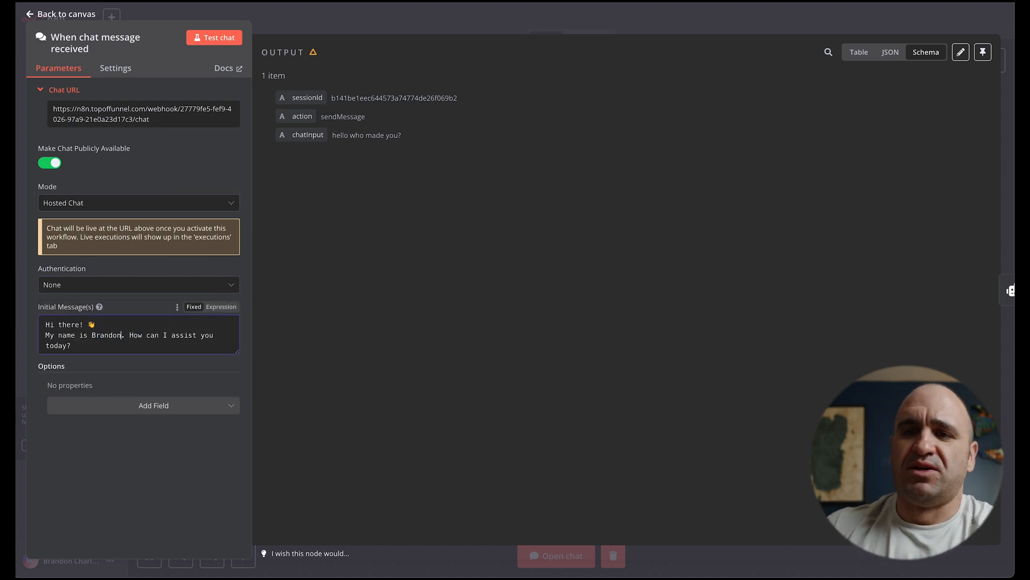
pyautogui.click(154, 405)
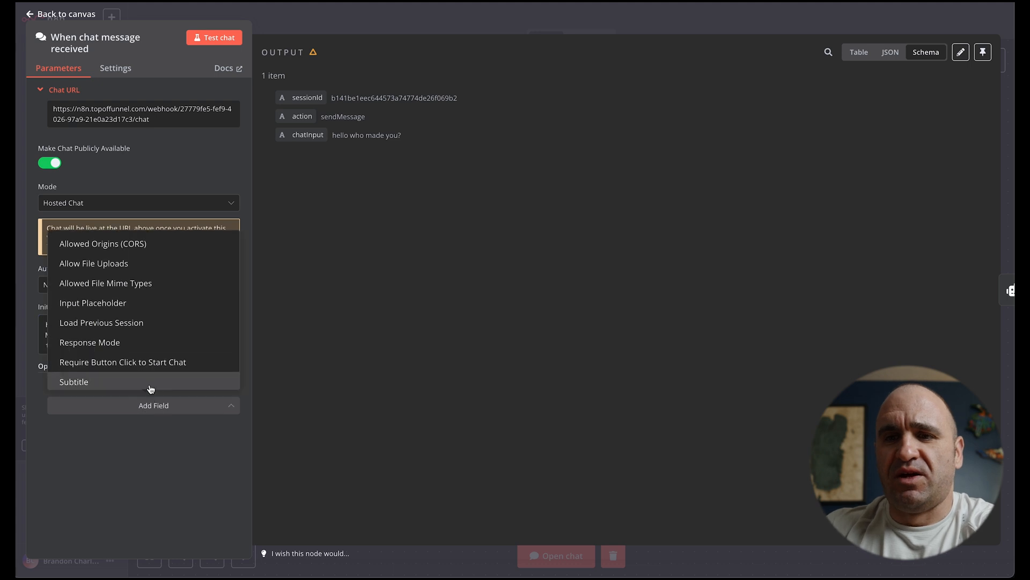
pyautogui.moveTo(145, 263)
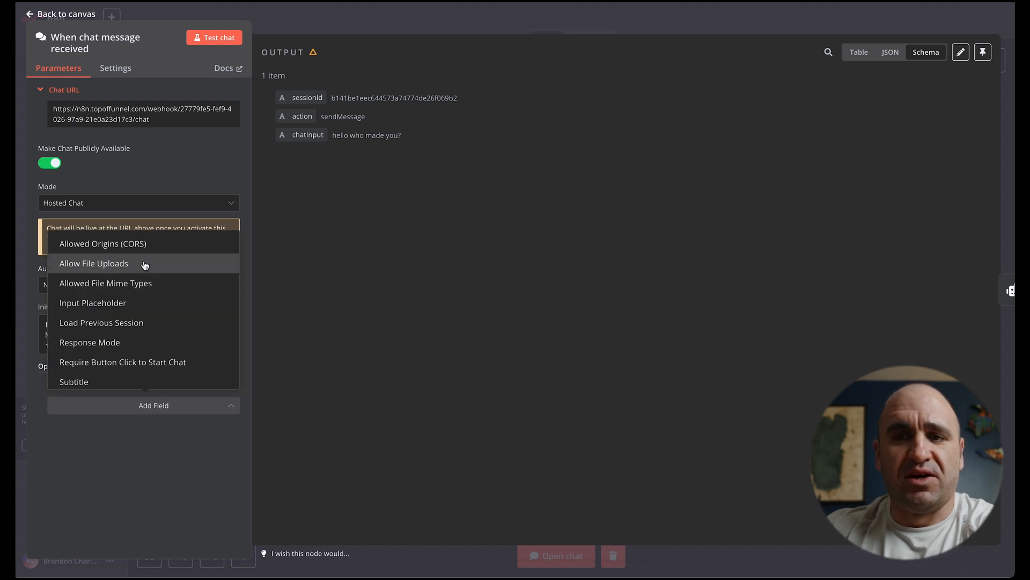
pyautogui.scroll(-3)
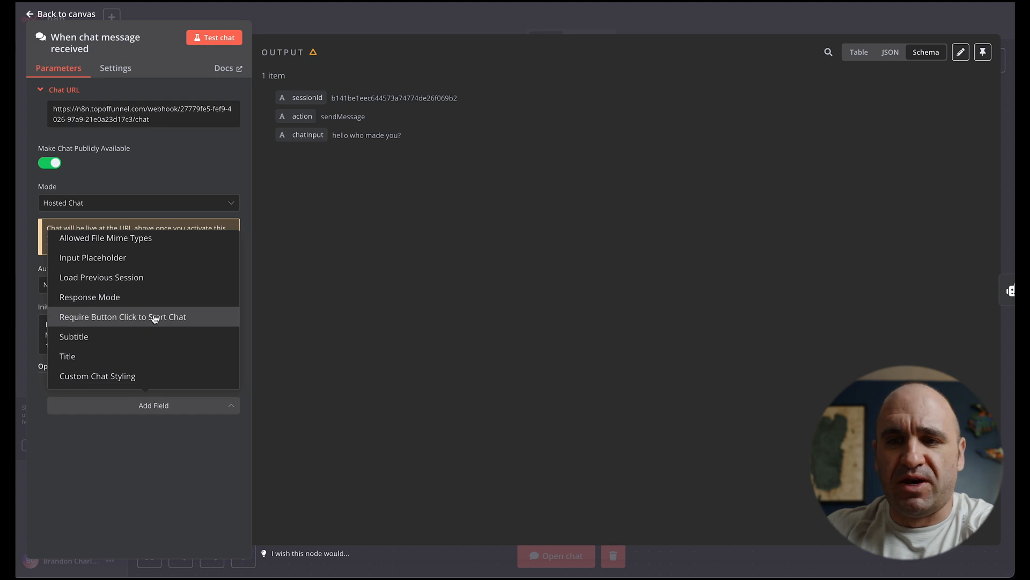
pyautogui.click(139, 473)
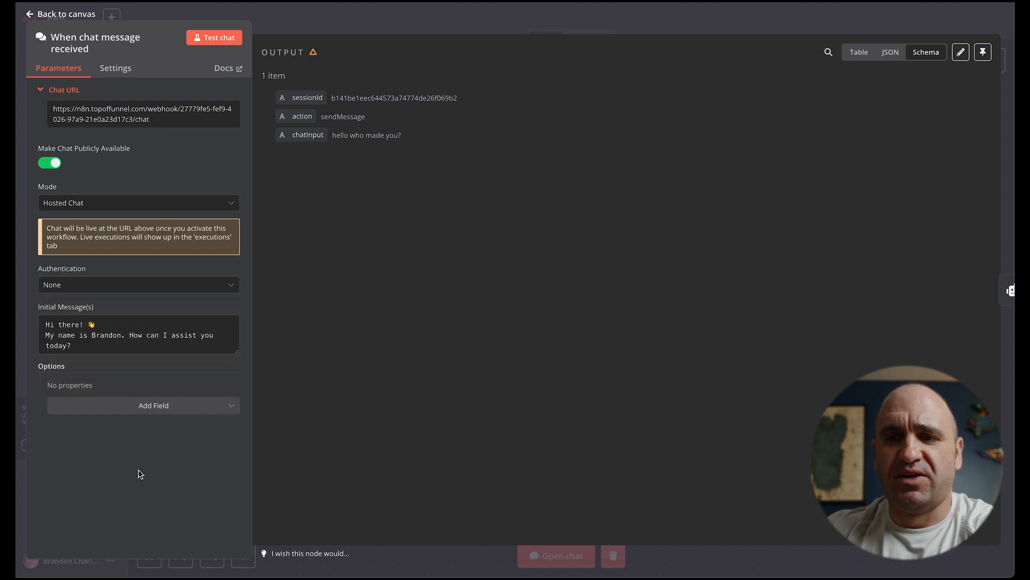
pyautogui.moveTo(132, 441)
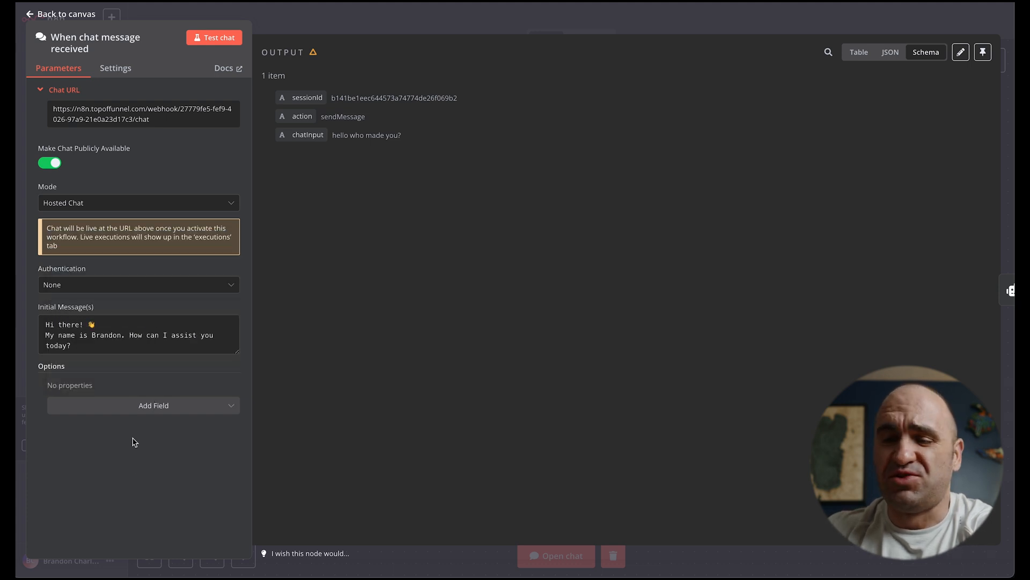
pyautogui.moveTo(138, 222)
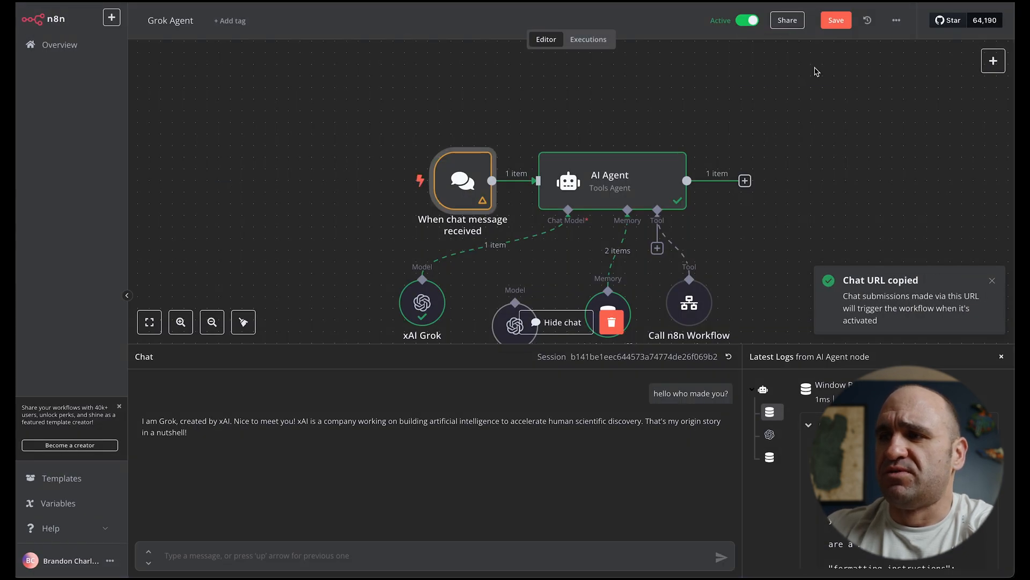
# - Save the workflow and ask the public hosted chat 'Hello! what is your name?', getting Grok's reply
pyautogui.click(835, 19)
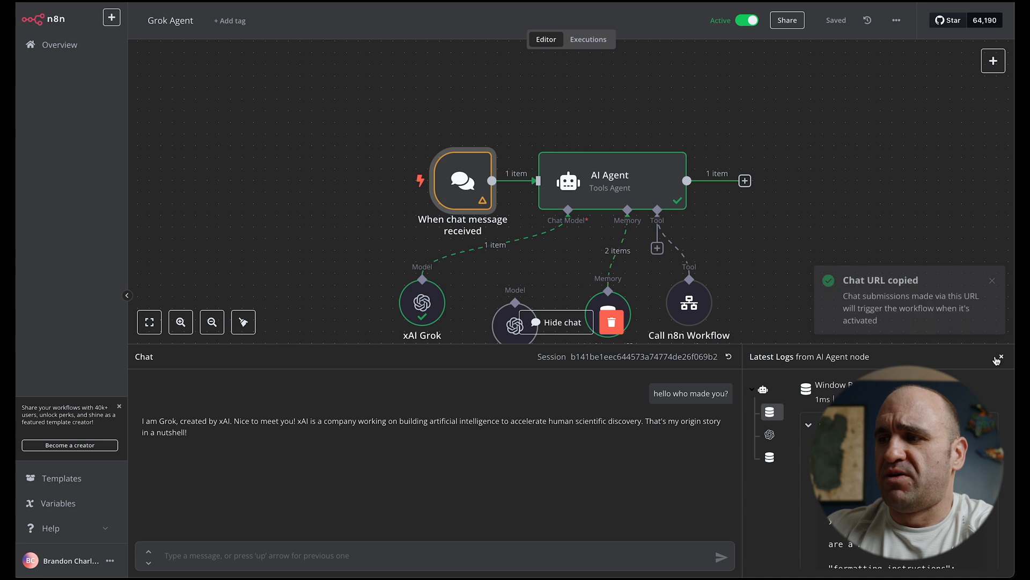
pyautogui.doubleClick(463, 180)
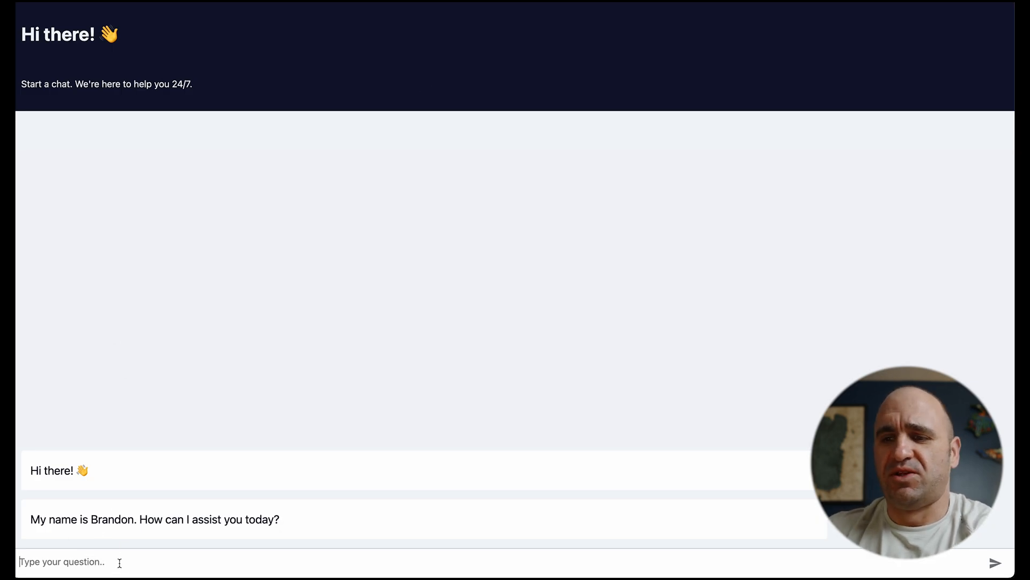
pyautogui.write('Hello! what is your name')
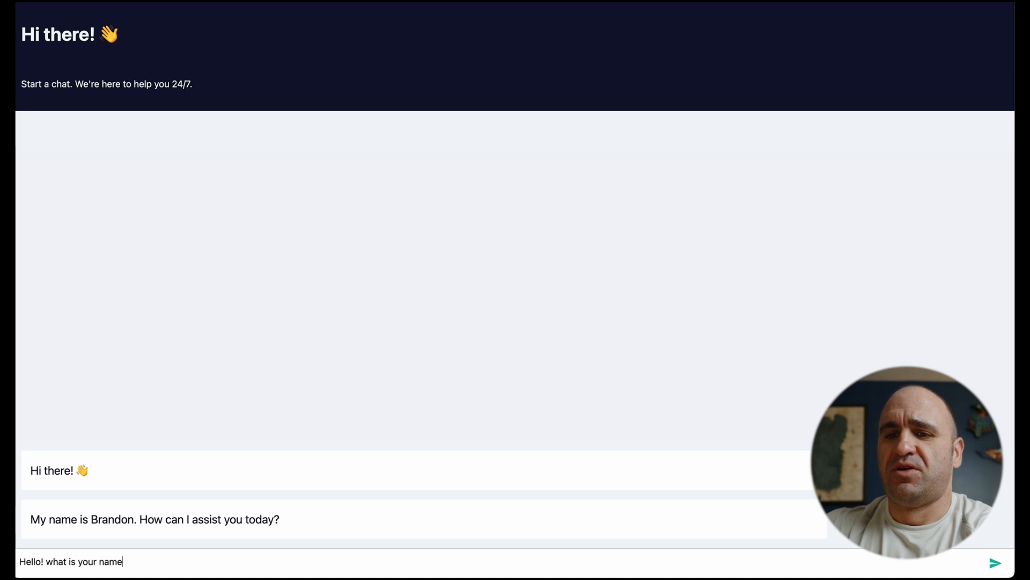
pyautogui.click(996, 562)
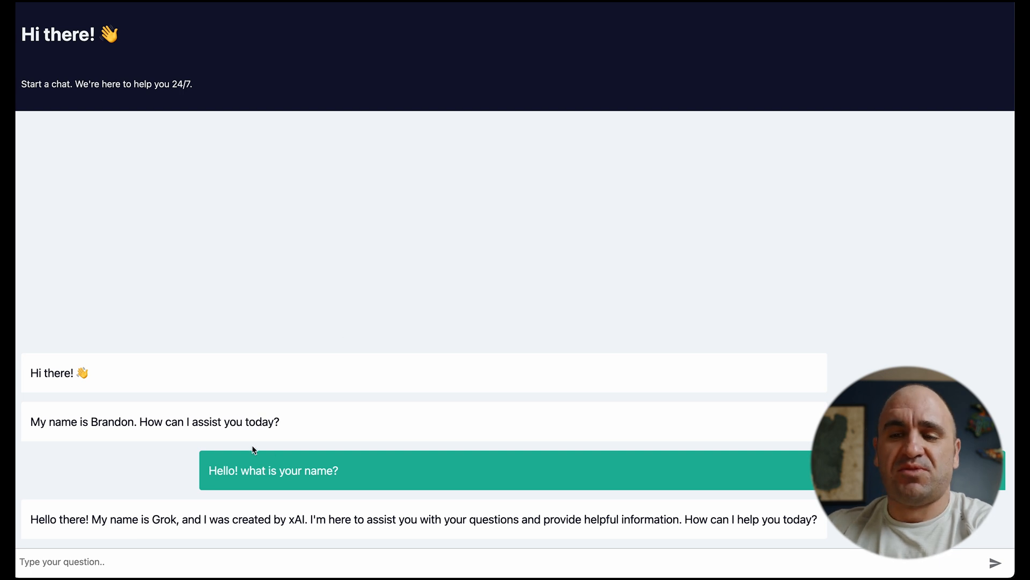
pyautogui.moveTo(496, 167)
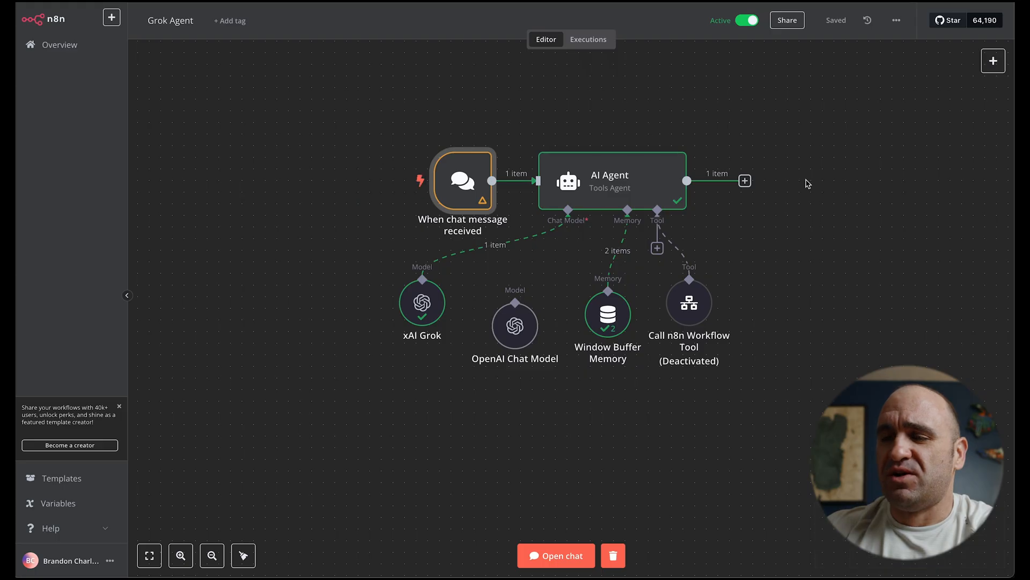
pyautogui.moveTo(646, 268)
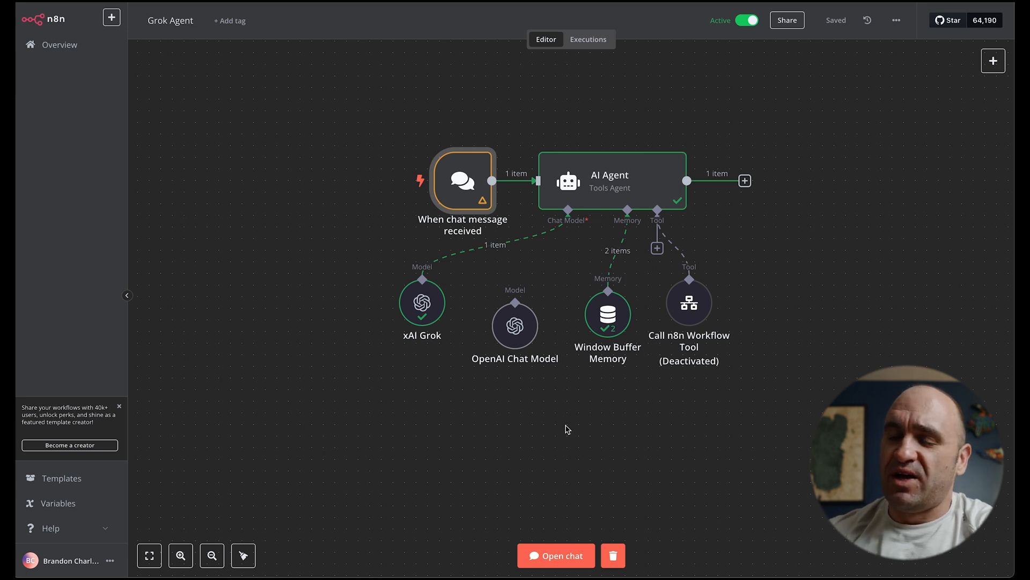
pyautogui.moveTo(814, 70)
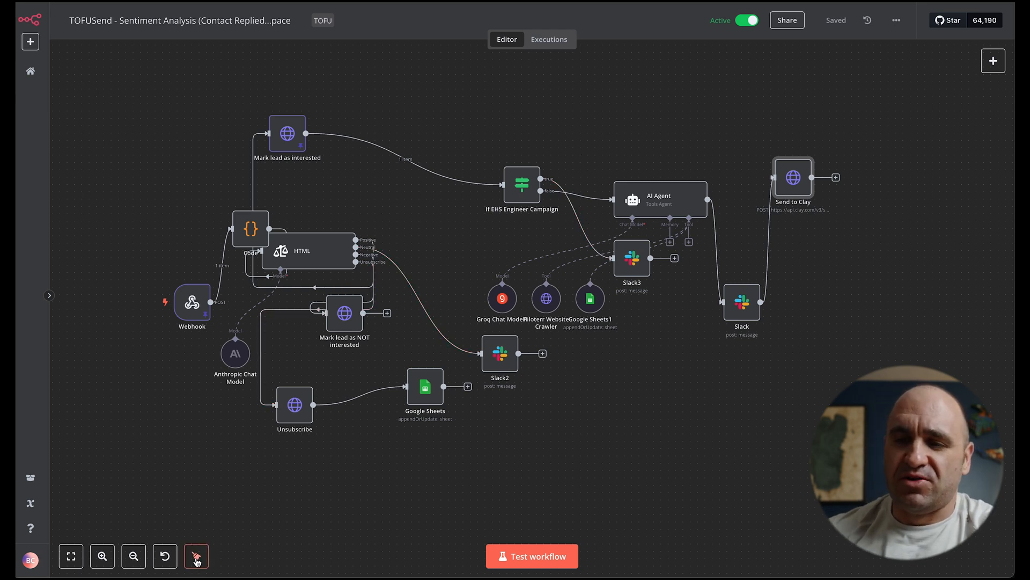
pyautogui.moveTo(195, 556)
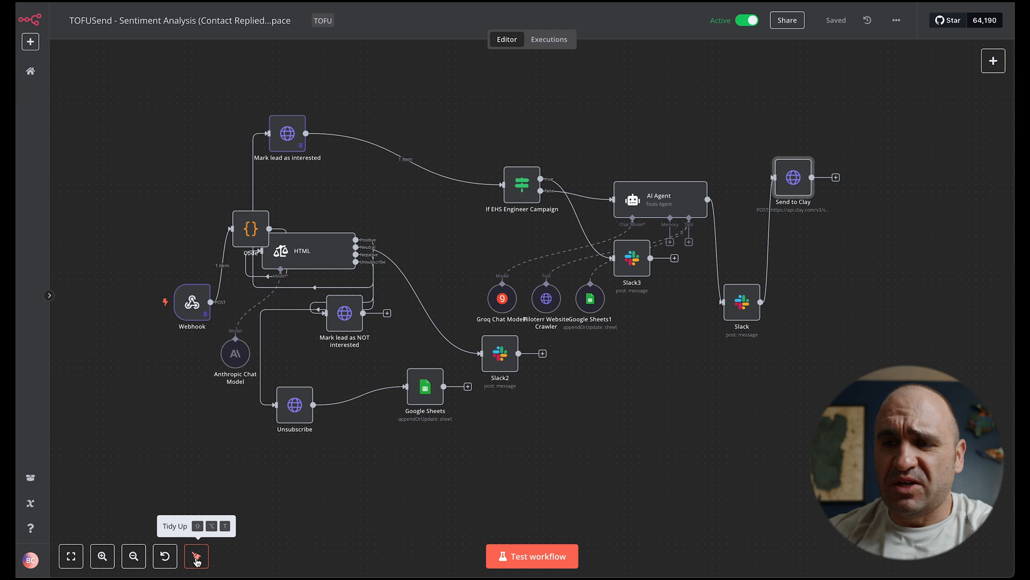
# - Tidy the sentiment analysis nodes into a neat left-to-right layout and save the workflow
pyautogui.click(195, 556)
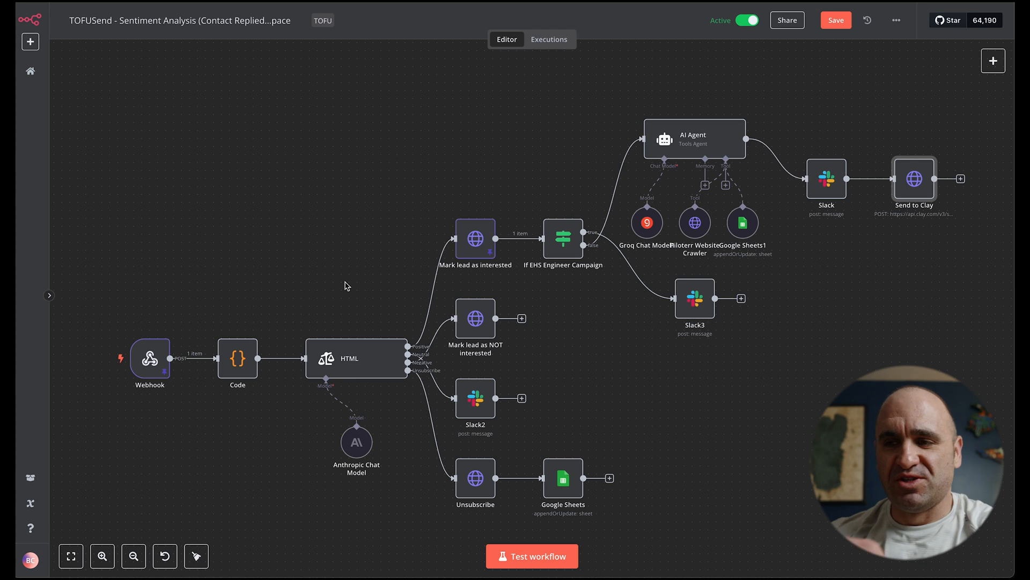
pyautogui.moveTo(335, 332)
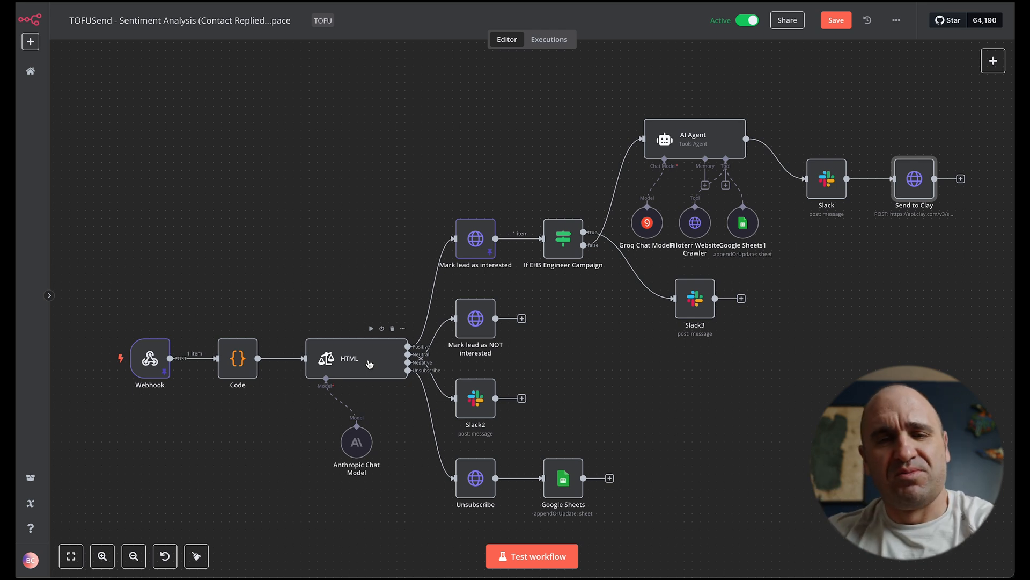
pyautogui.moveTo(591, 125)
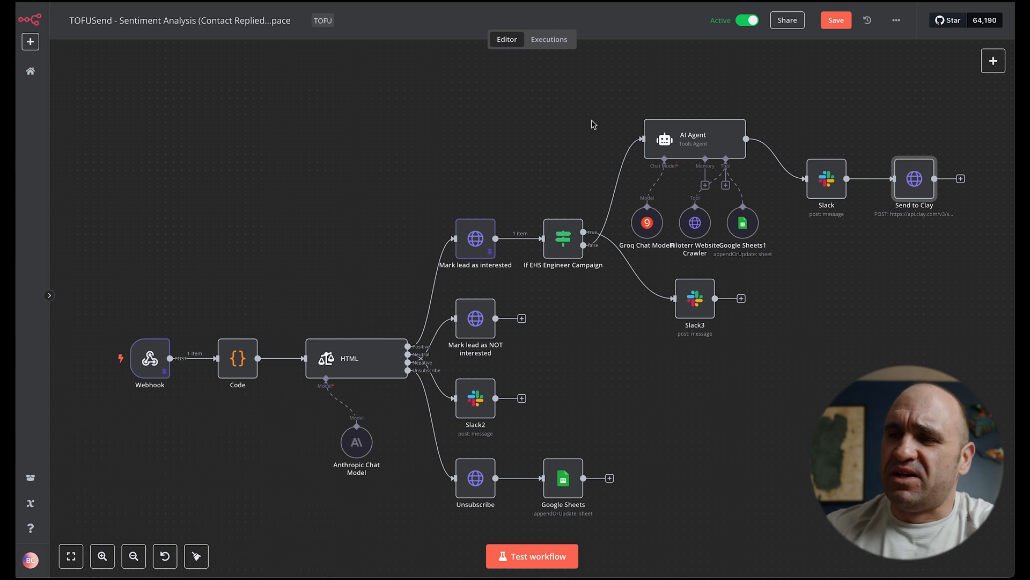
pyautogui.click(835, 19)
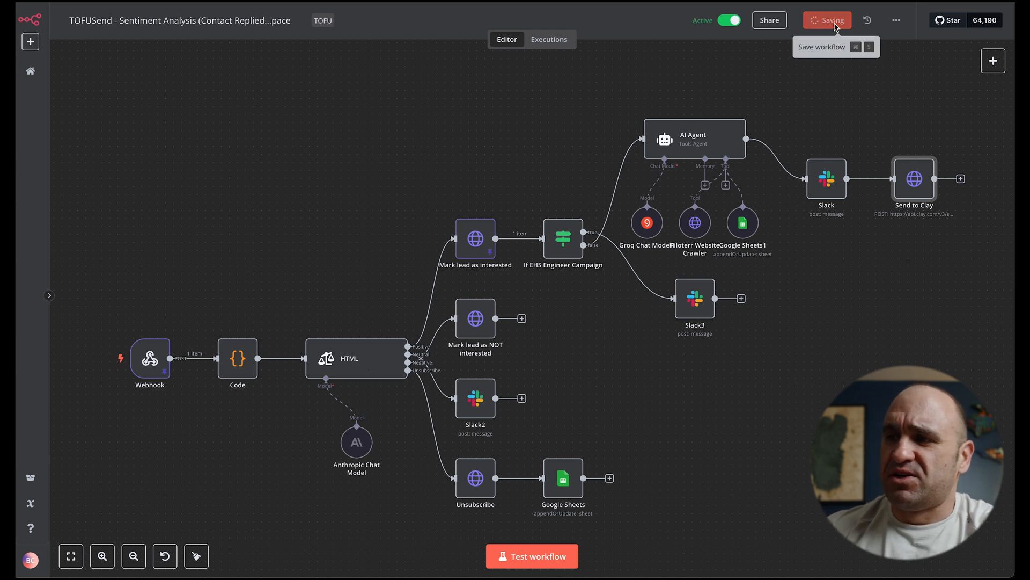
pyautogui.click(827, 20)
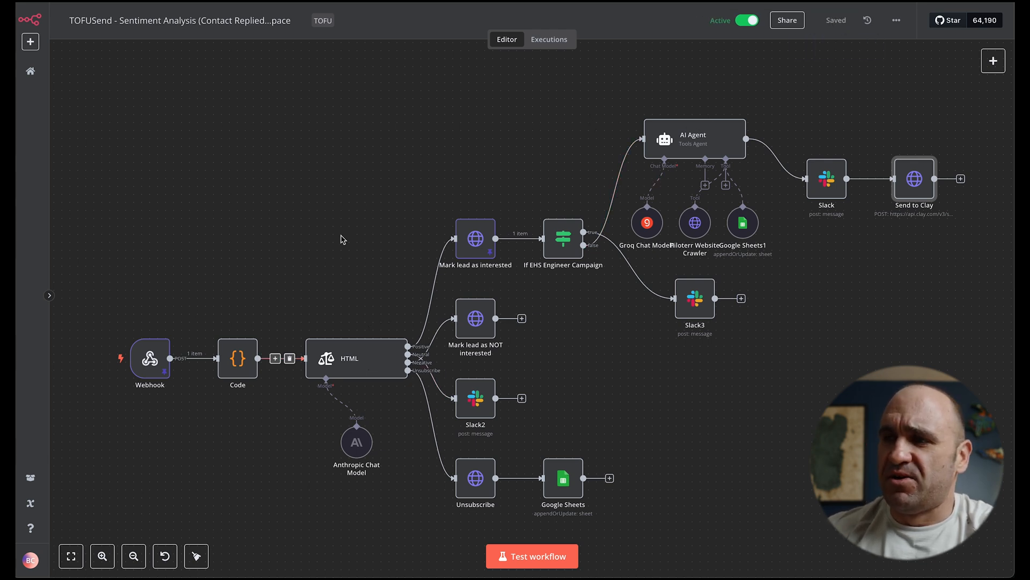